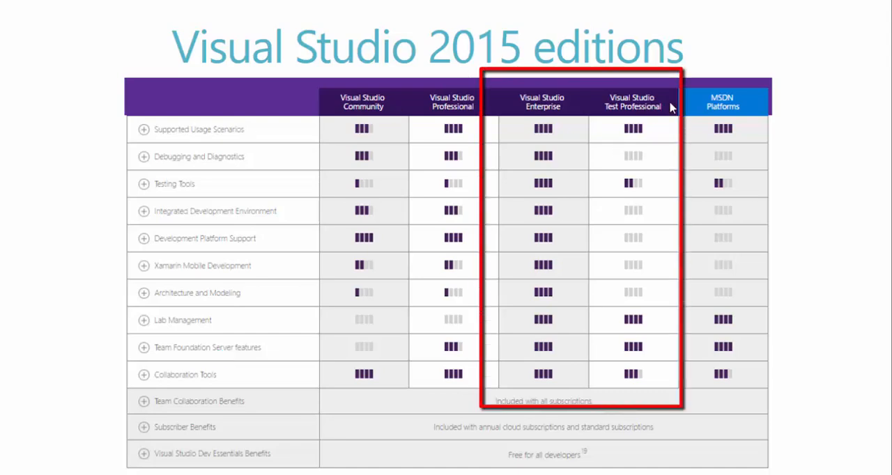
pyautogui.moveTo(563, 103)
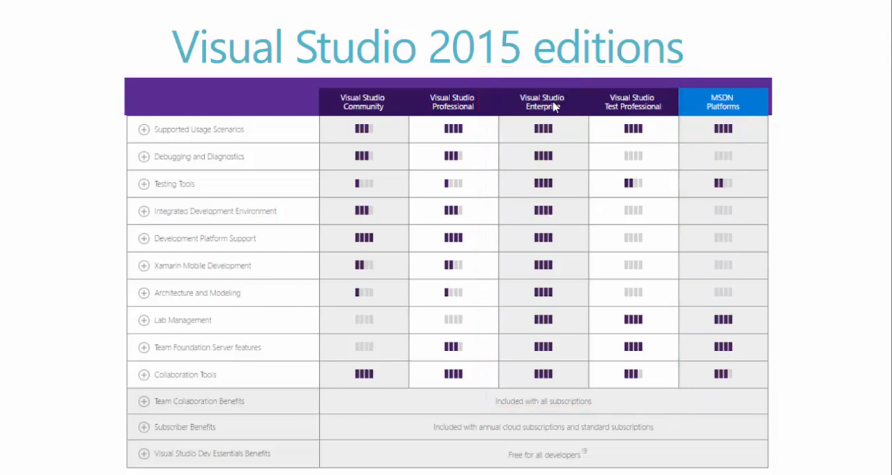
pyautogui.moveTo(633, 194)
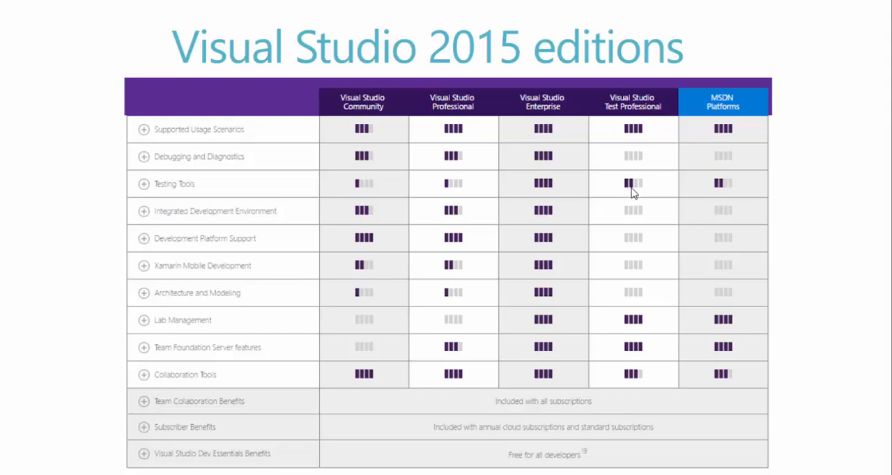
pyautogui.moveTo(181, 194)
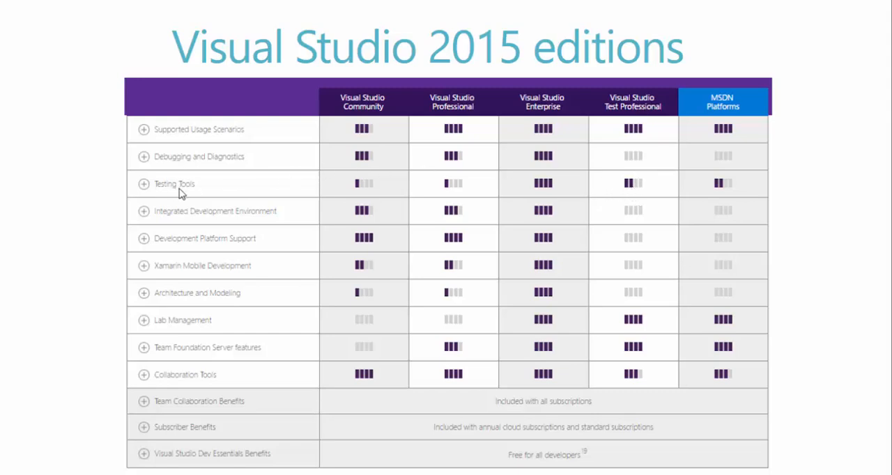
pyautogui.moveTo(542, 106)
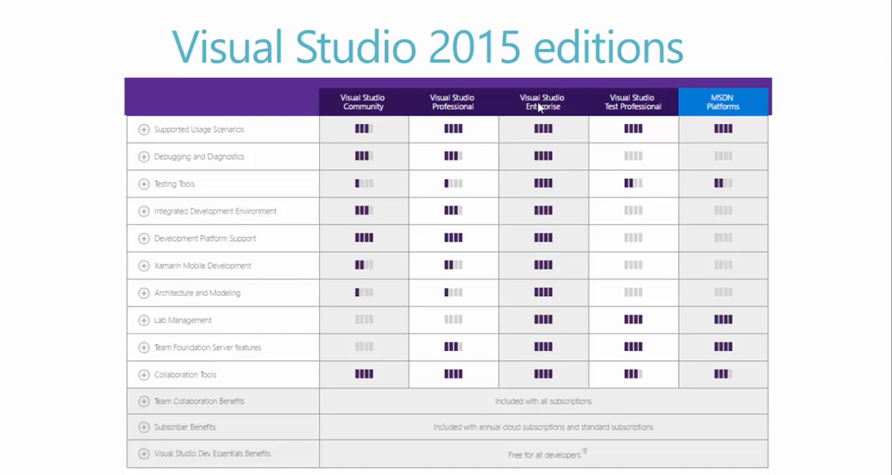
pyautogui.moveTo(554, 212)
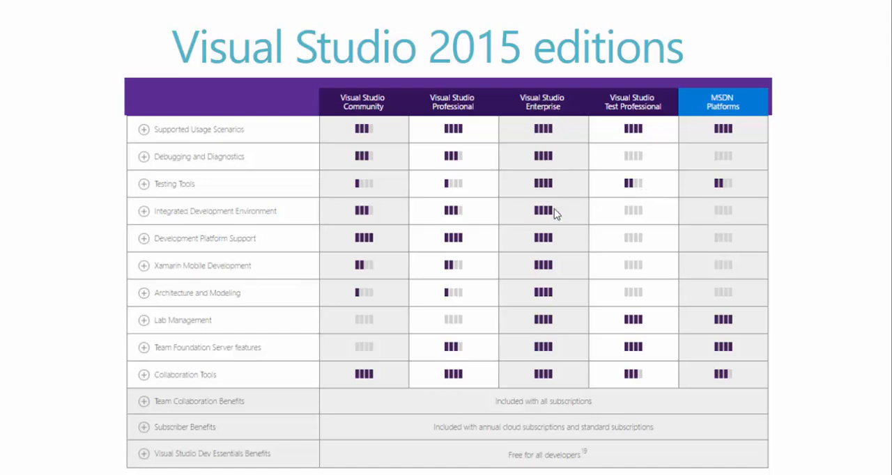
pyautogui.moveTo(552, 336)
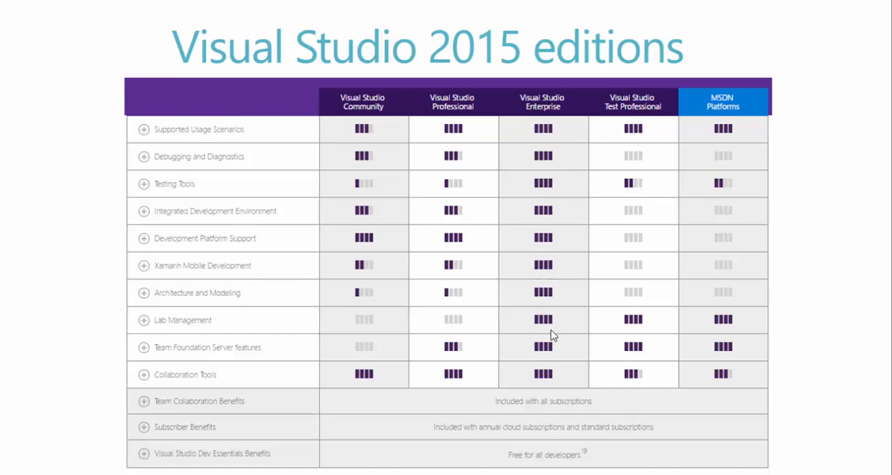
pyautogui.moveTo(603, 120)
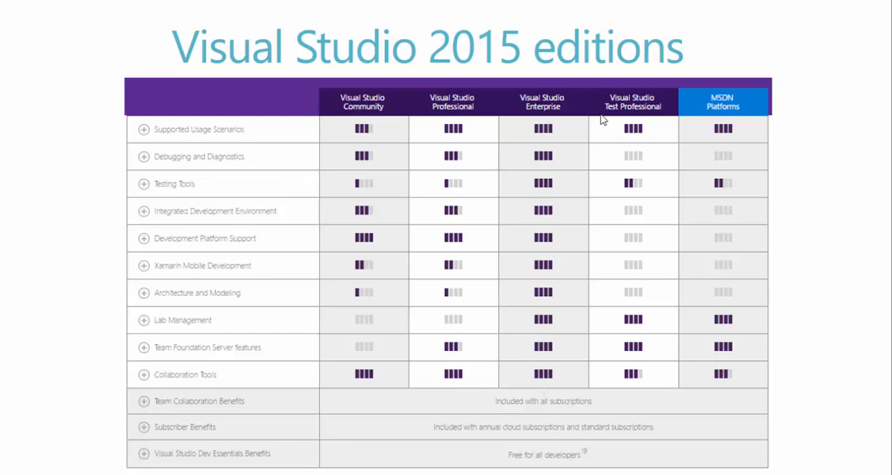
pyautogui.moveTo(341, 105)
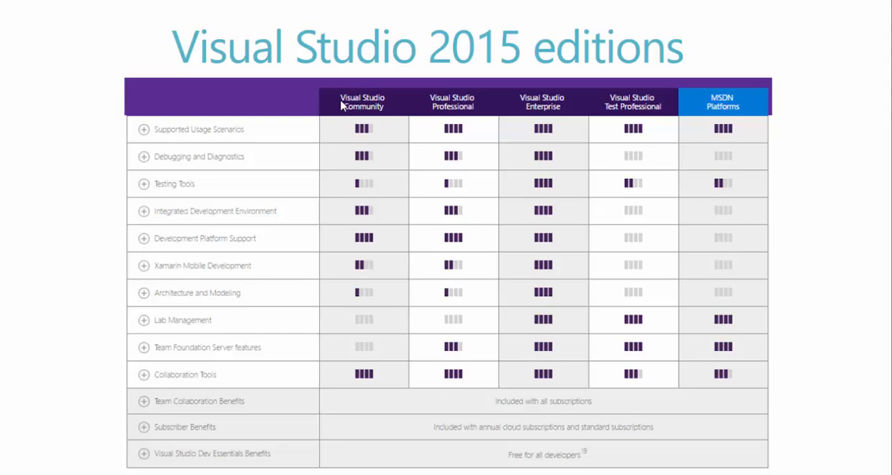
pyautogui.moveTo(351, 92)
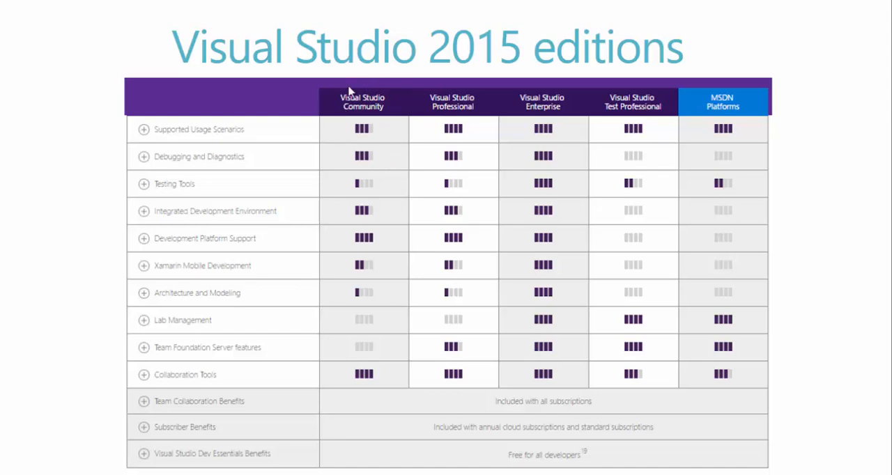
pyautogui.moveTo(342, 155)
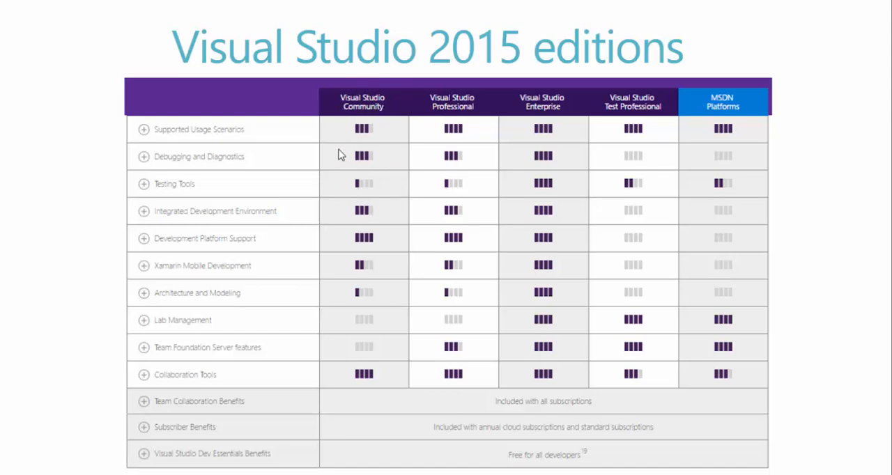
pyautogui.moveTo(416, 115)
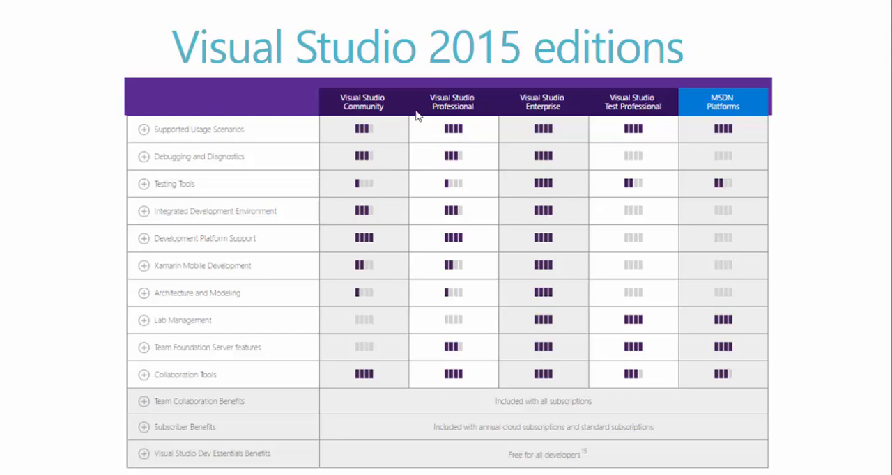
pyautogui.moveTo(367, 167)
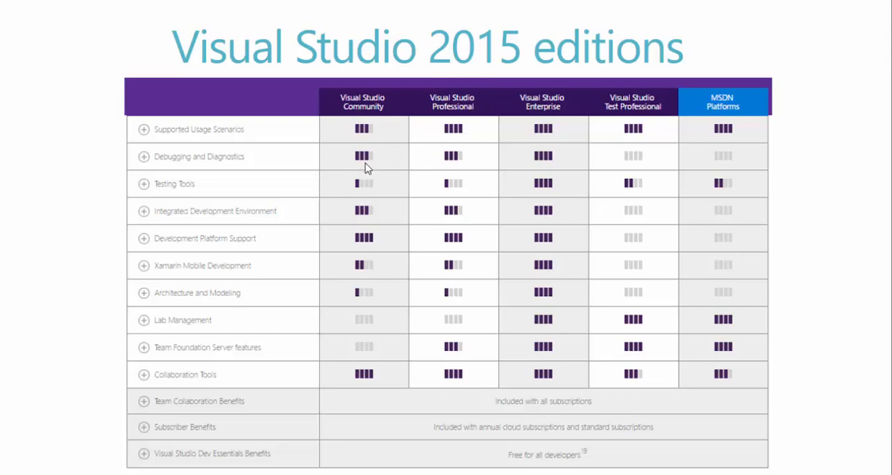
pyautogui.moveTo(450, 165)
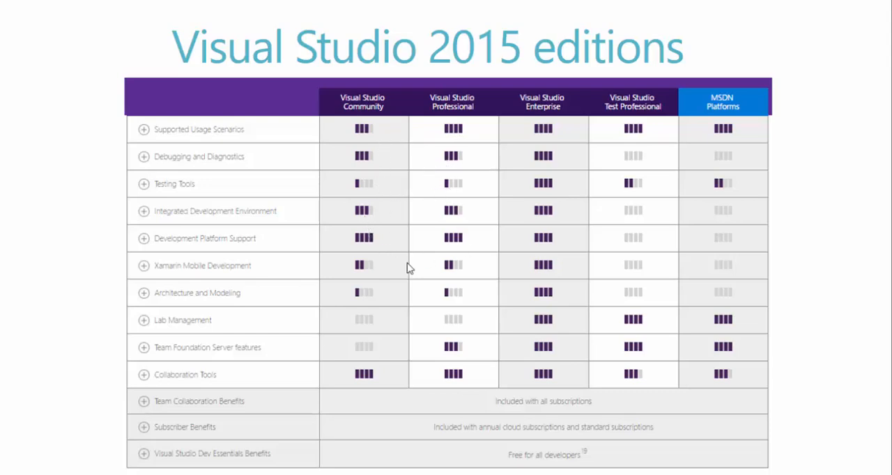
pyautogui.moveTo(469, 310)
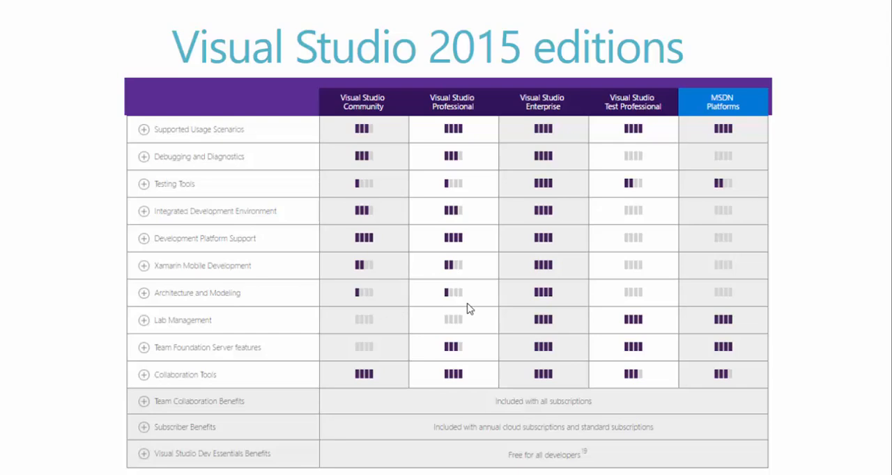
pyautogui.moveTo(372, 101)
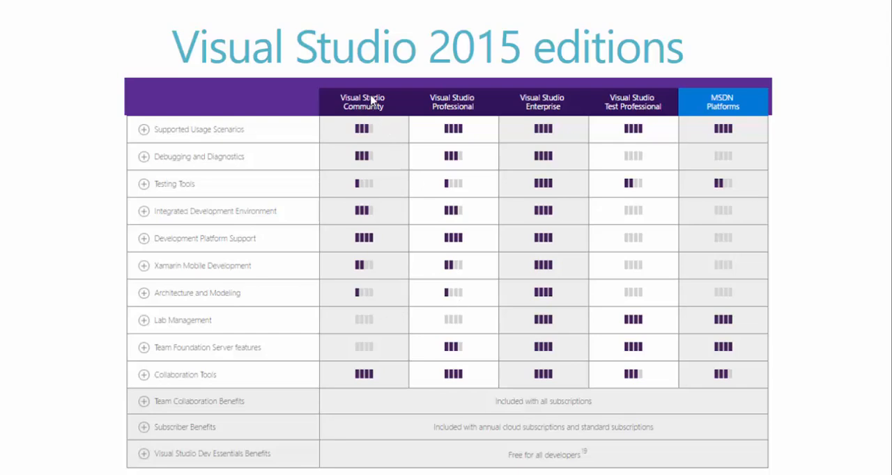
pyautogui.moveTo(356, 115)
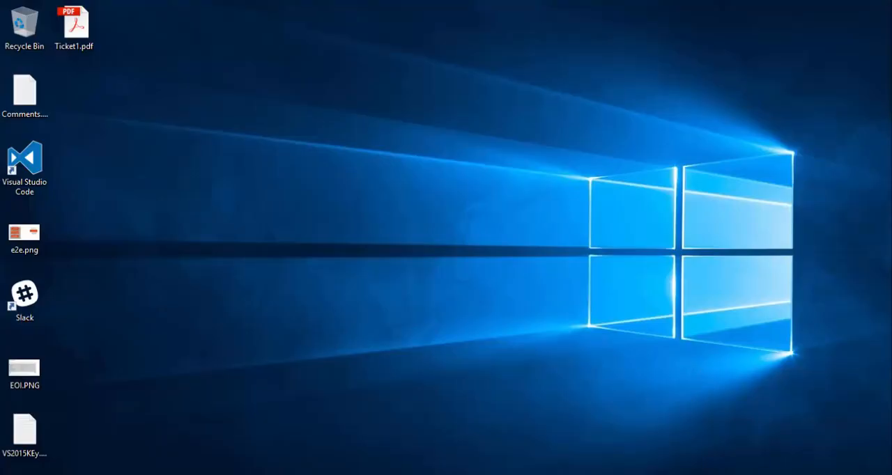
# - Launch Visual Studio 2015 from the Start menu's Development tiles
pyautogui.click(8, 473)
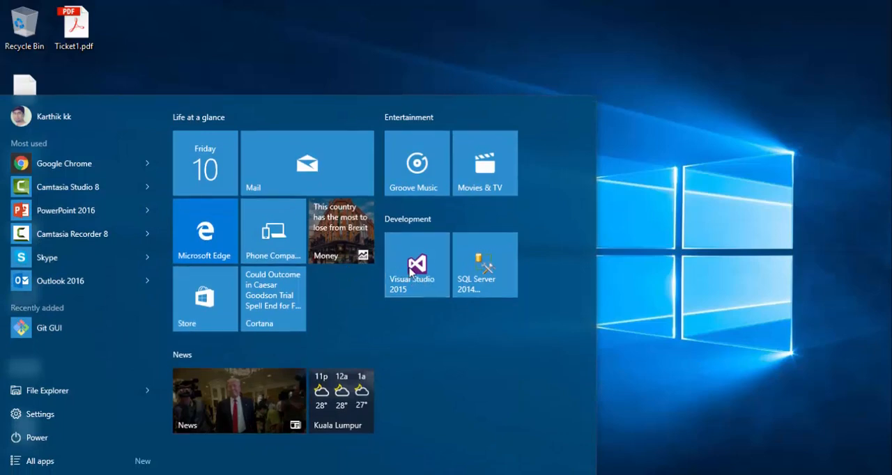
pyautogui.click(416, 265)
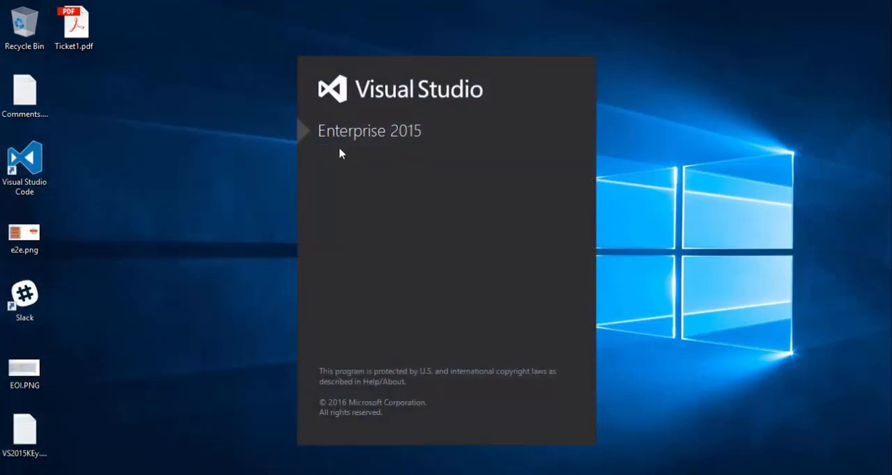
pyautogui.moveTo(384, 149)
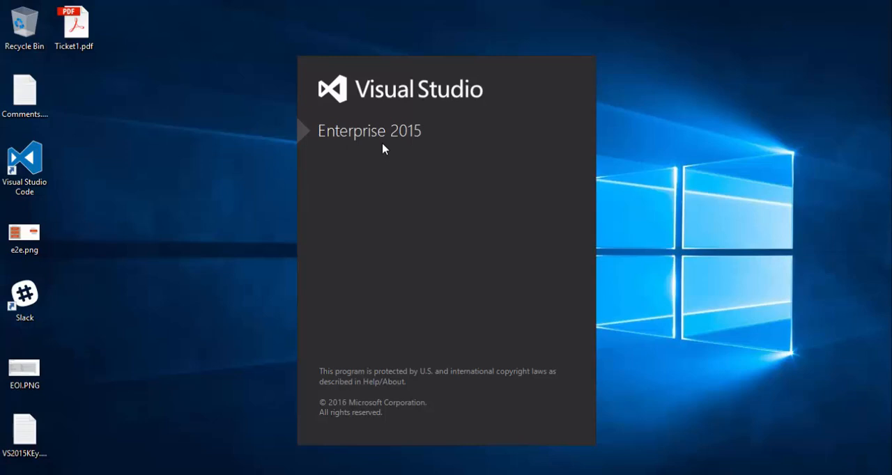
pyautogui.moveTo(386, 145)
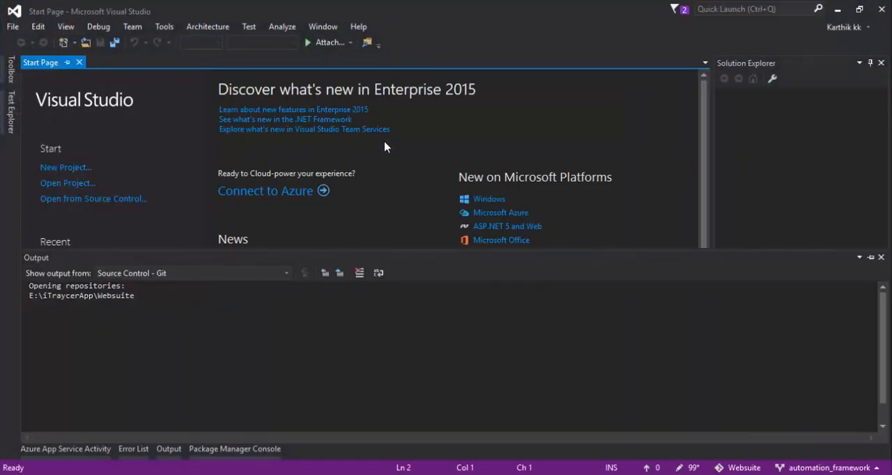
# - Dismiss the start page, browse the Analyze and Team menus, and reach File > New
pyautogui.click(79, 62)
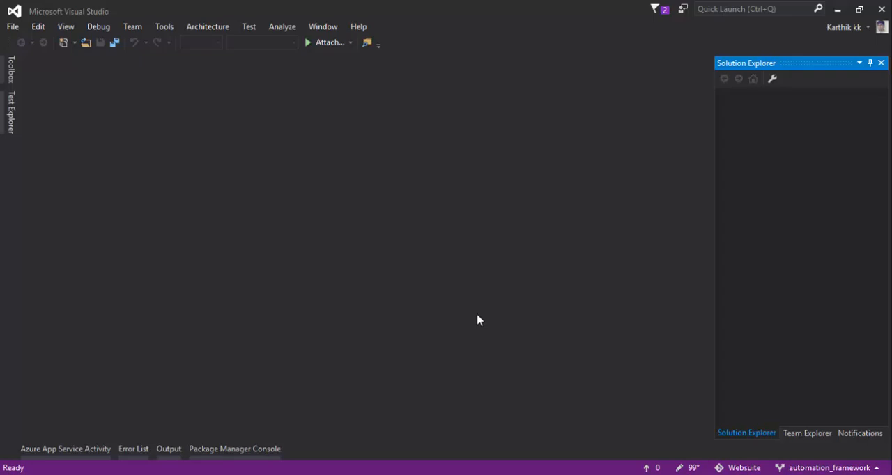
pyautogui.moveTo(475, 316)
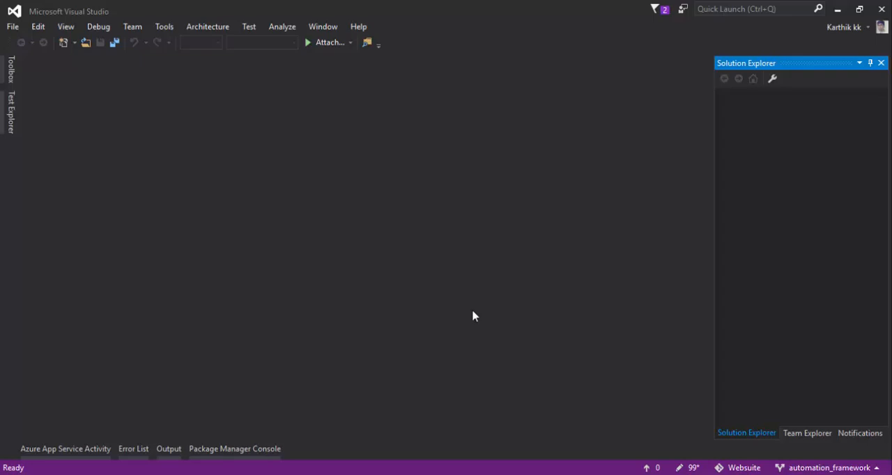
pyautogui.moveTo(470, 279)
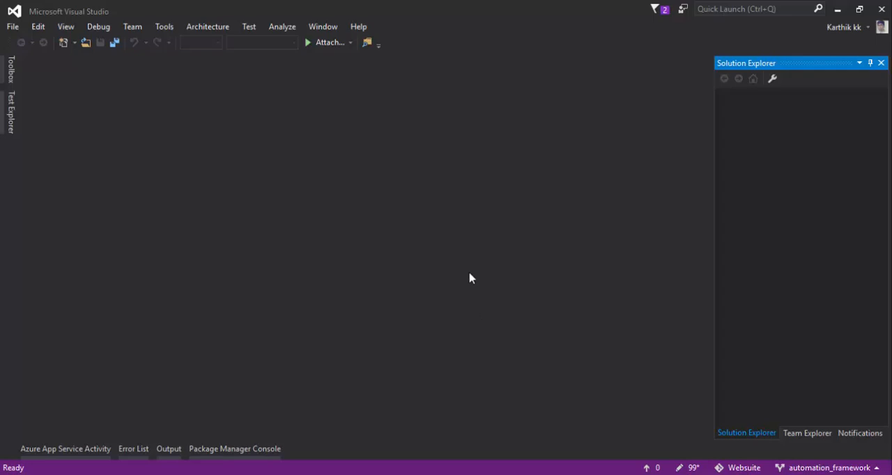
pyautogui.moveTo(467, 279)
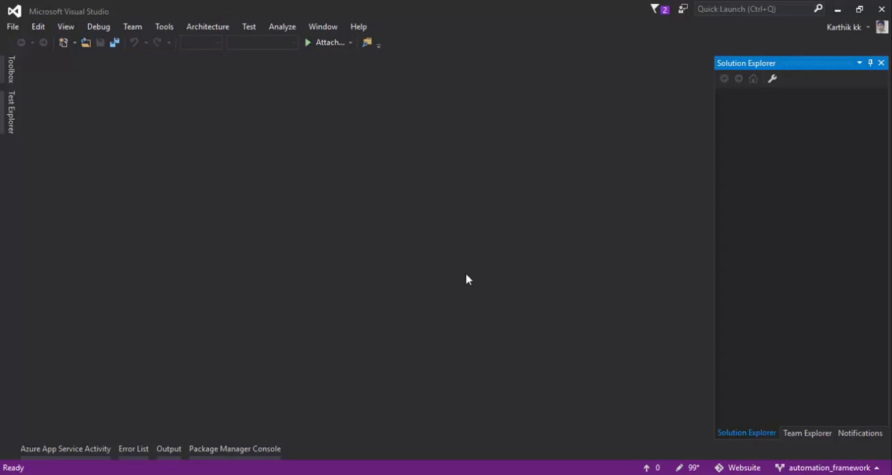
pyautogui.moveTo(551, 174)
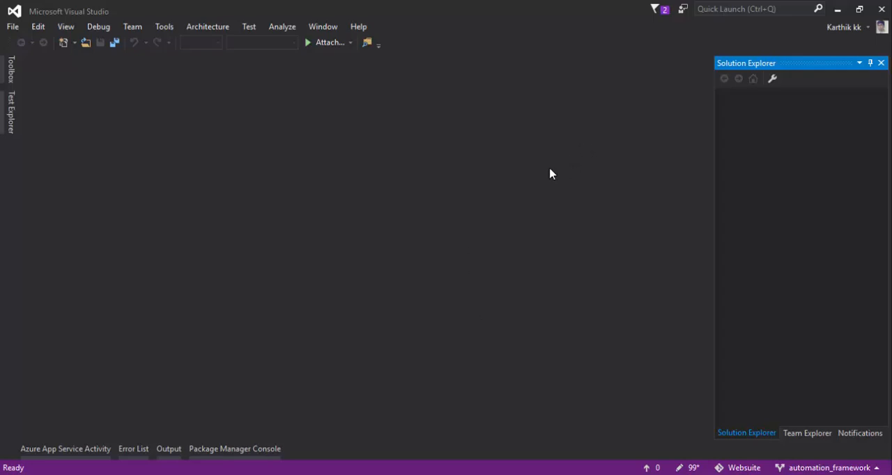
pyautogui.click(282, 26)
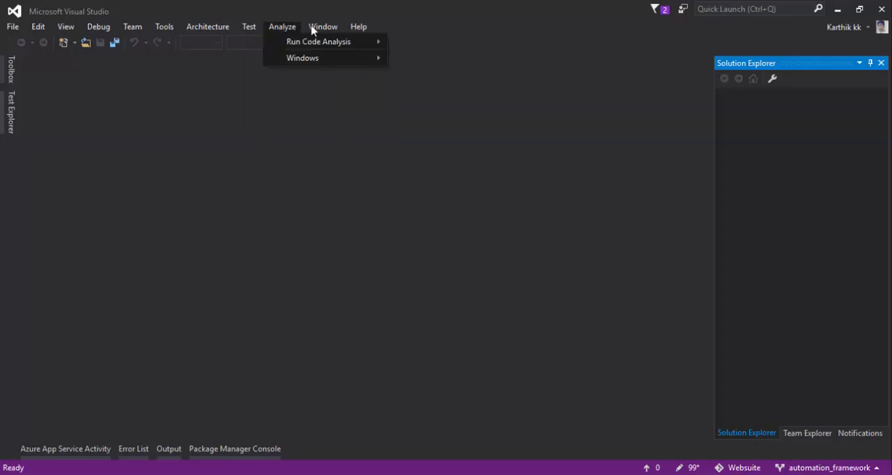
pyautogui.click(132, 26)
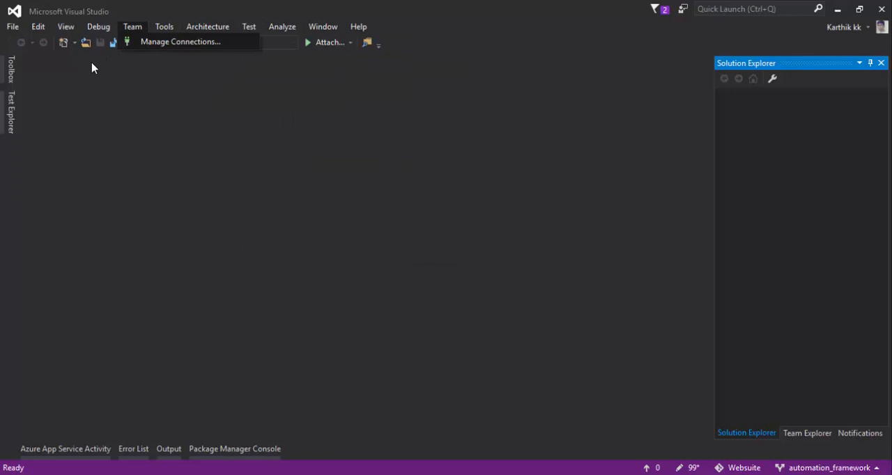
pyautogui.click(98, 27)
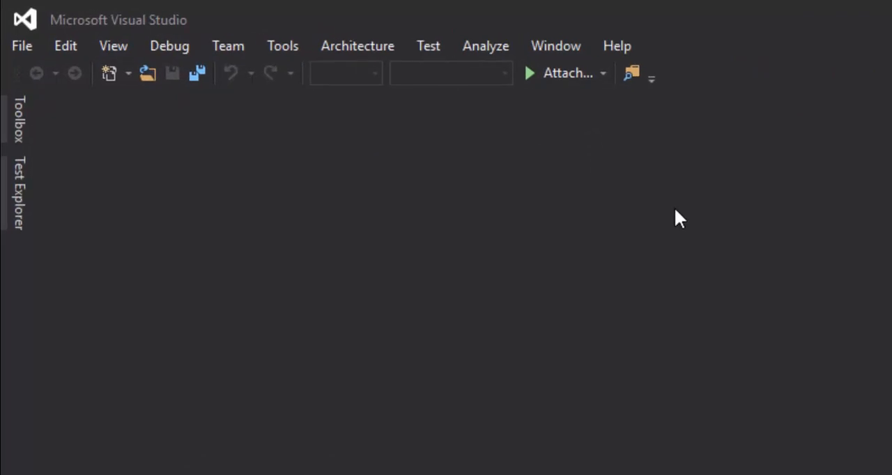
pyautogui.moveTo(78, 90)
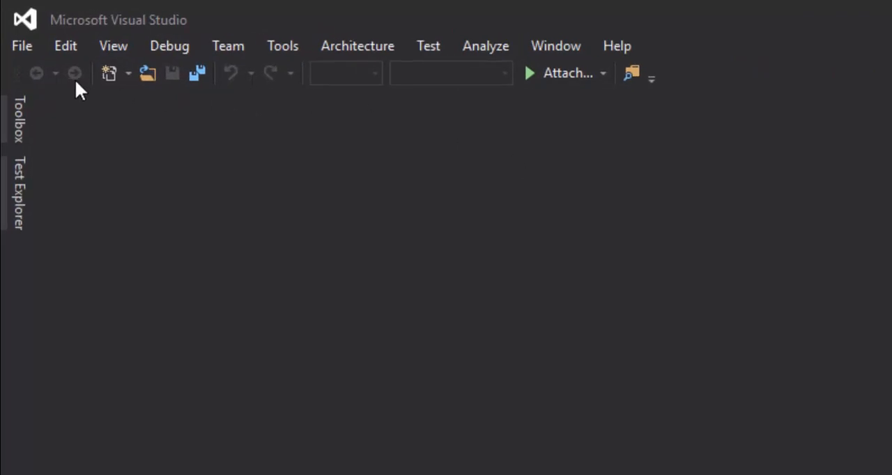
pyautogui.moveTo(21, 45)
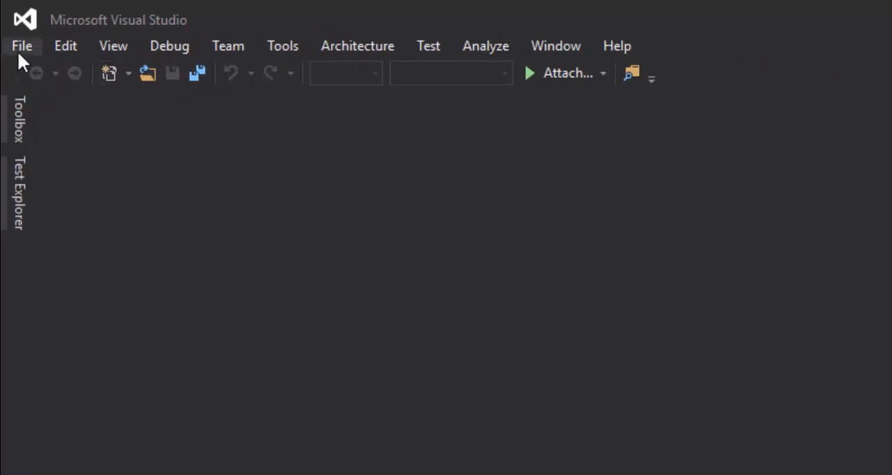
pyautogui.click(22, 45)
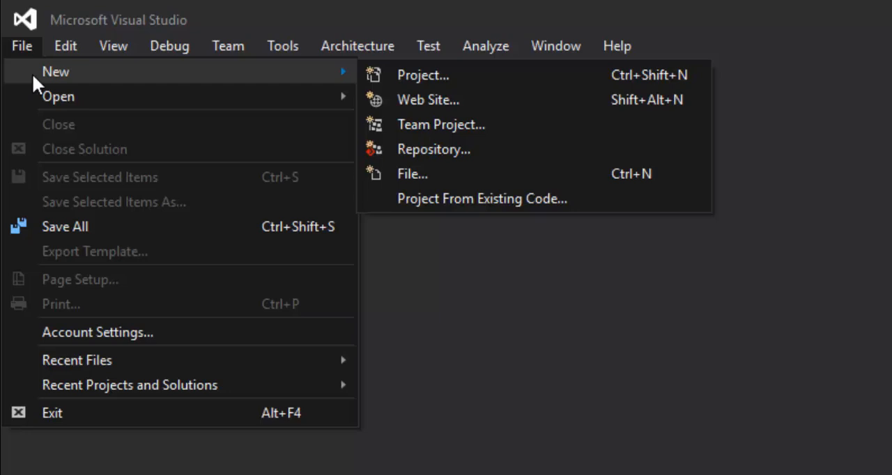
pyautogui.moveTo(423, 75)
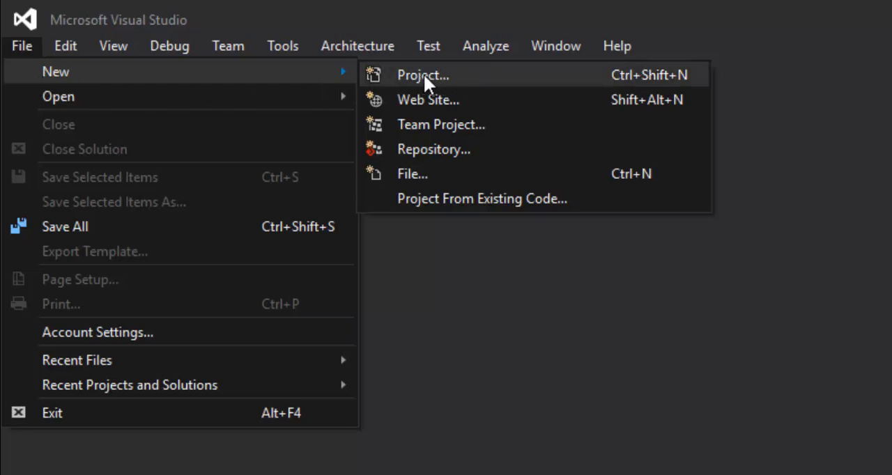
pyautogui.moveTo(454, 86)
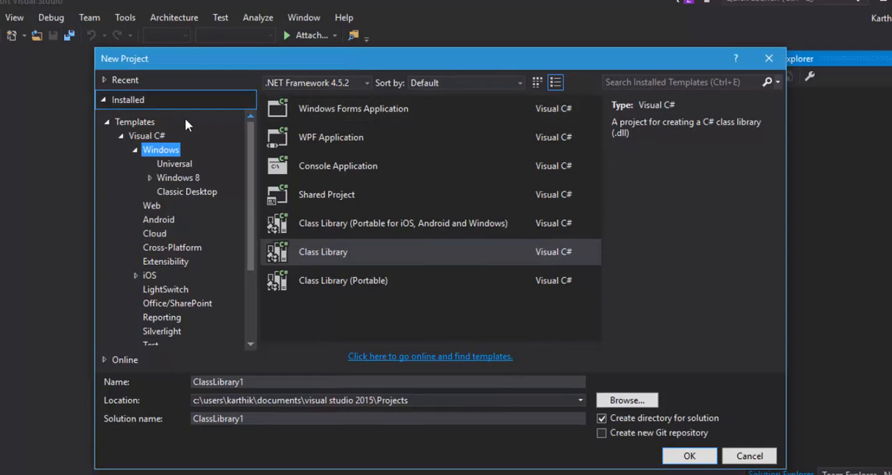
# - Collapse Windows and Visual C#, expand Other Languages, and view the Visual F# templates
pyautogui.click(135, 150)
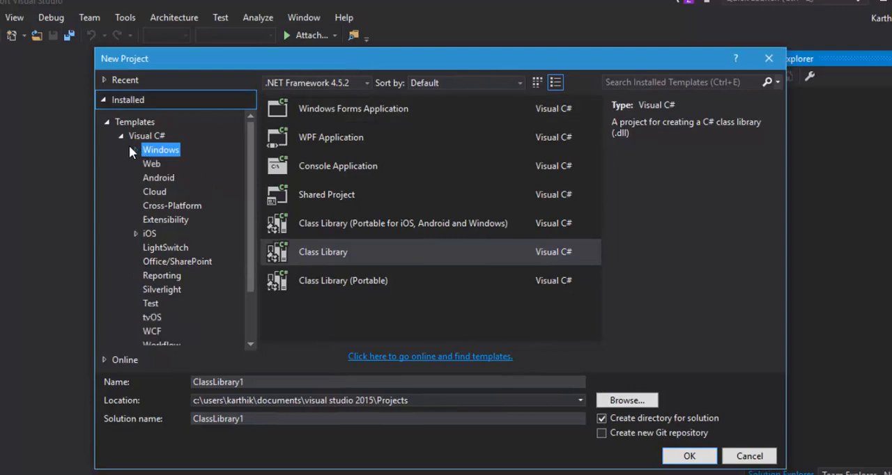
pyautogui.moveTo(151, 163)
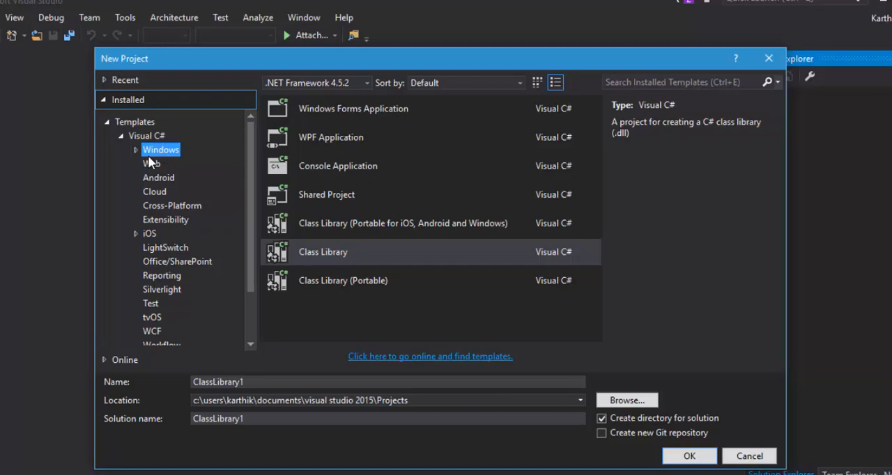
pyautogui.click(121, 136)
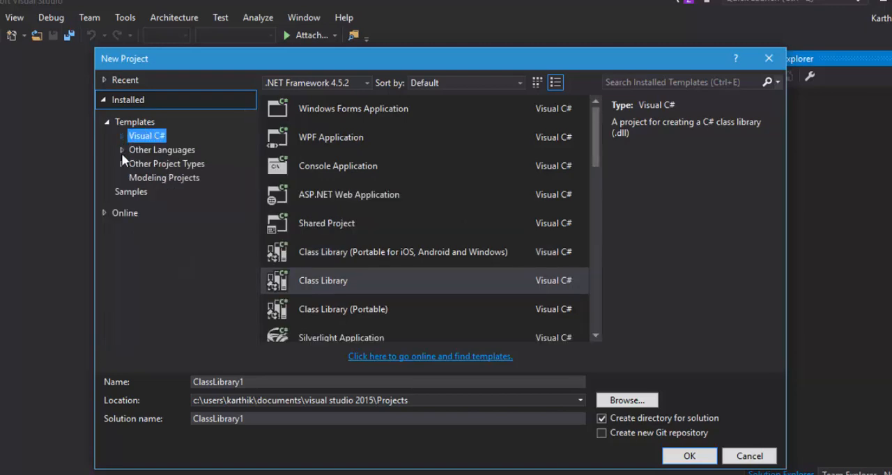
pyautogui.click(161, 150)
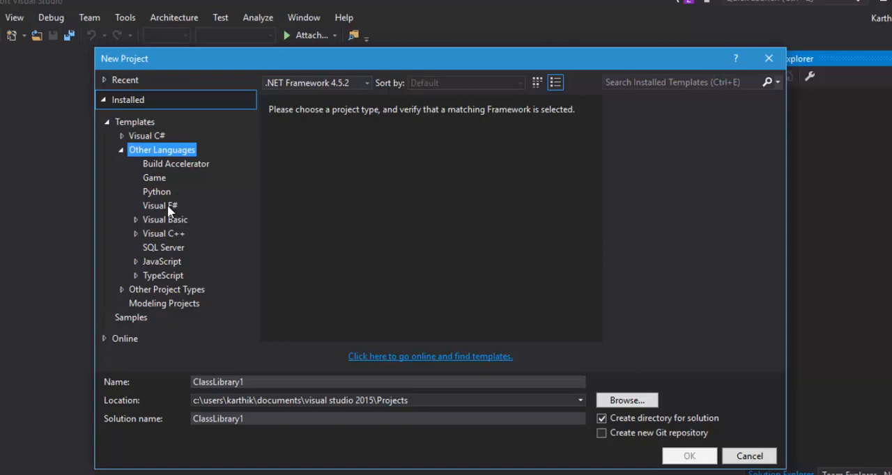
pyautogui.moveTo(184, 267)
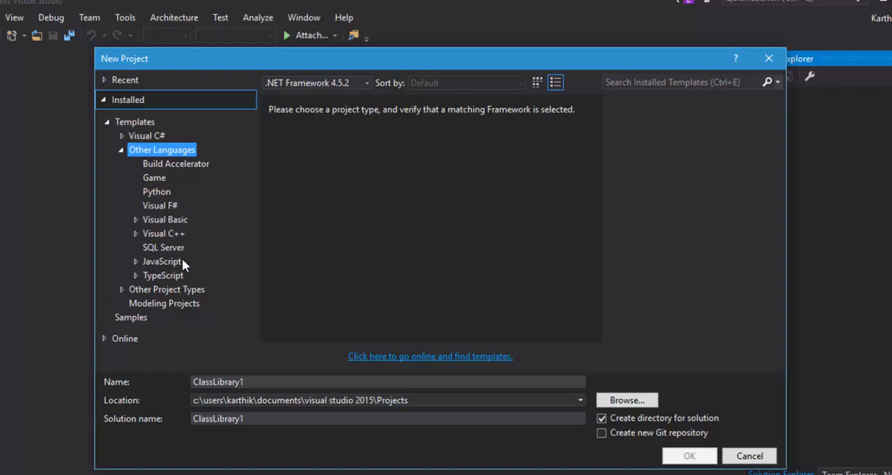
pyautogui.moveTo(145, 135)
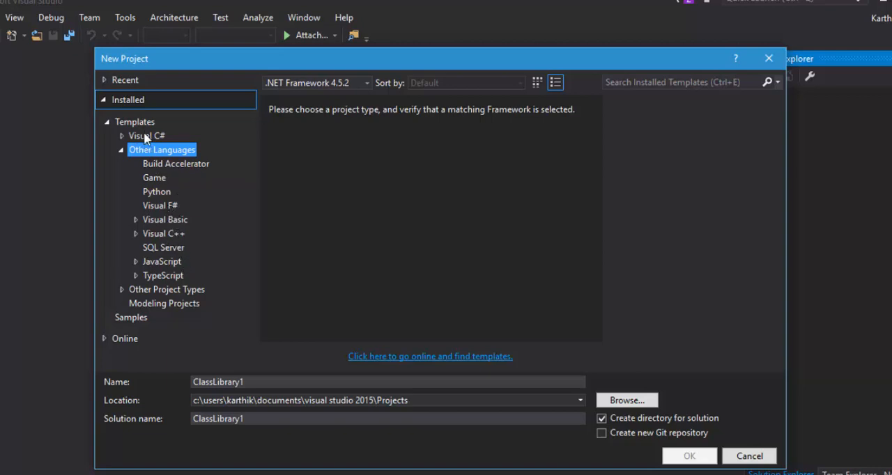
pyautogui.moveTo(124, 154)
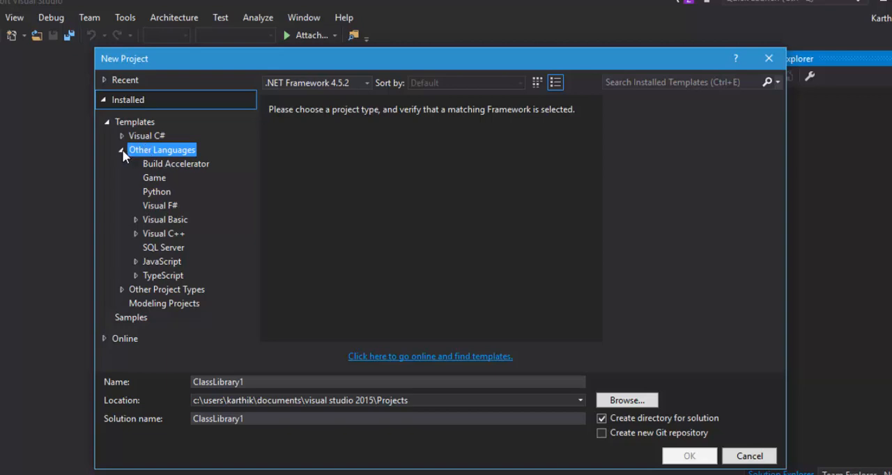
pyautogui.moveTo(162, 217)
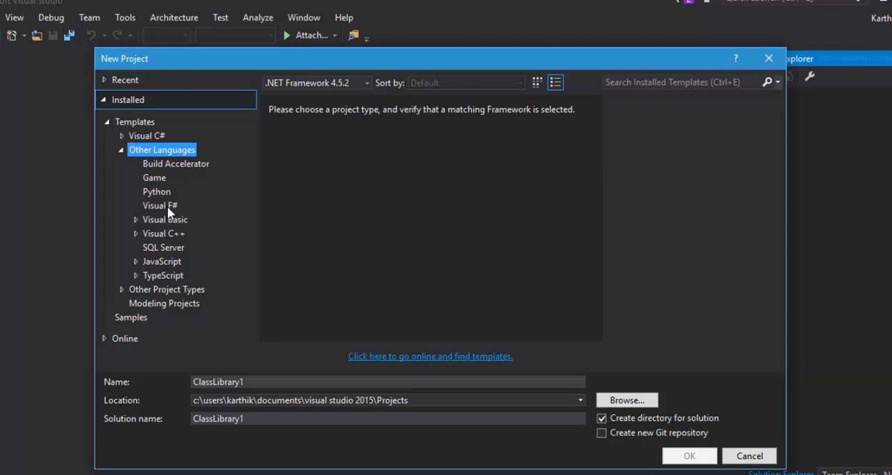
pyautogui.click(160, 205)
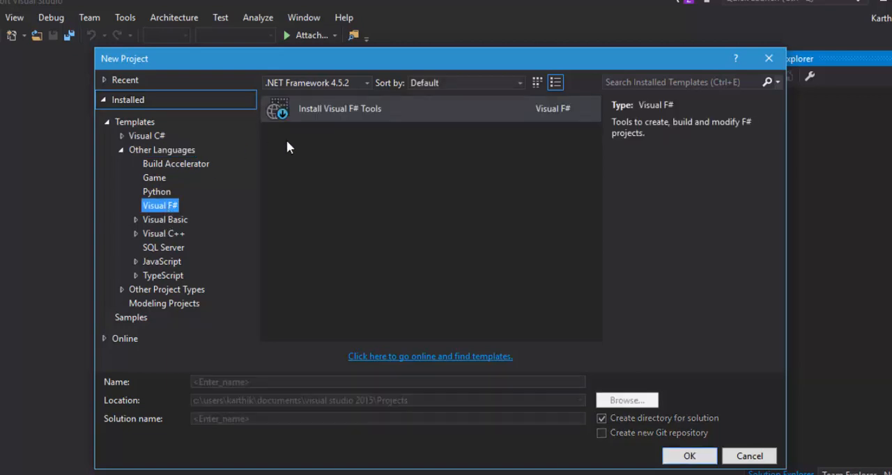
pyautogui.moveTo(376, 115)
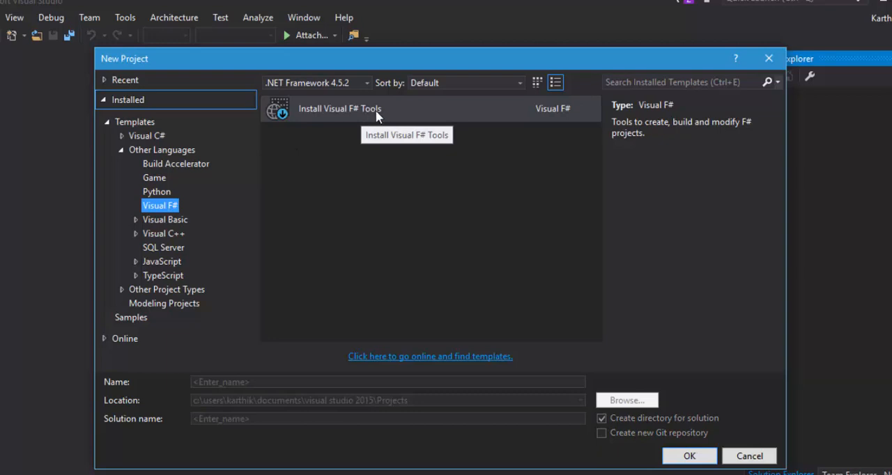
pyautogui.moveTo(265, 223)
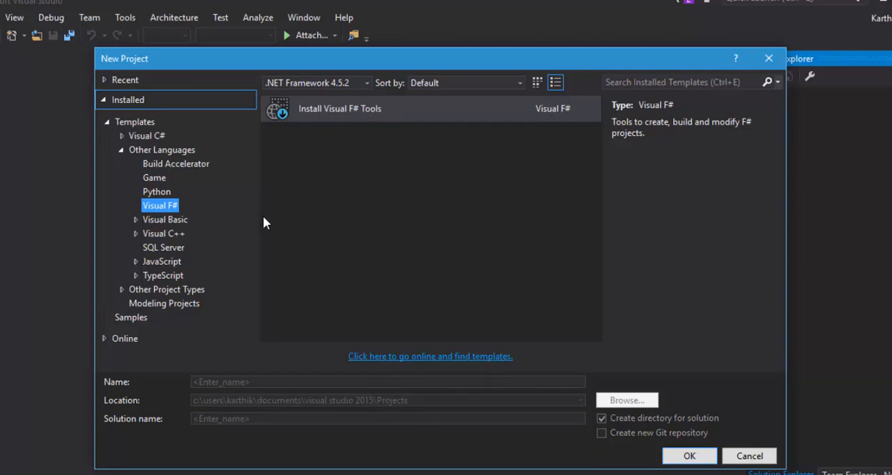
pyautogui.moveTo(321, 126)
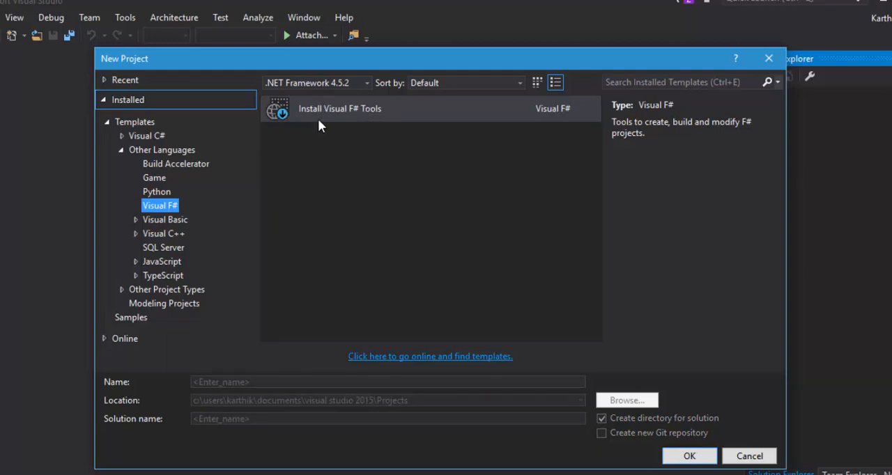
pyautogui.moveTo(393, 126)
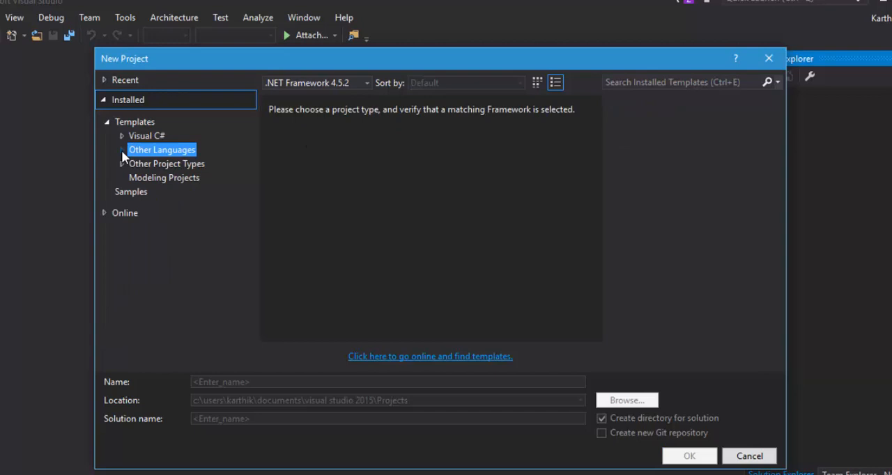
# - Expand Visual C# and browse its Cloud, Extensibility and iOS templates, returning to Windows
pyautogui.click(147, 135)
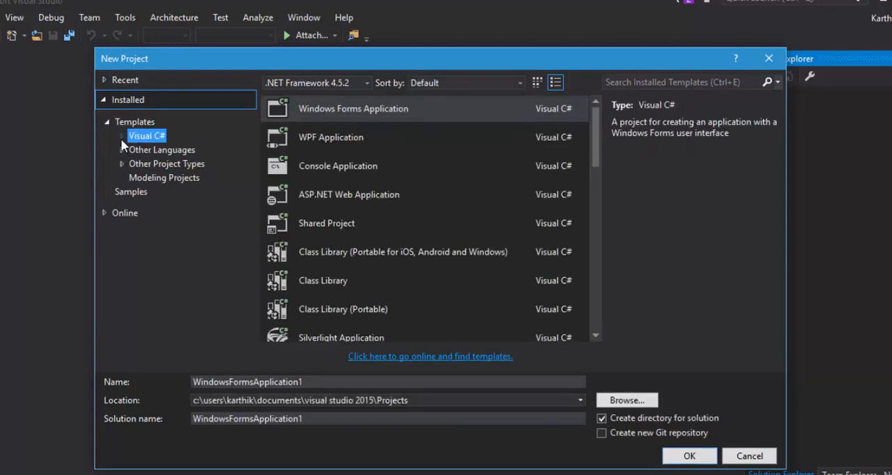
pyautogui.click(122, 135)
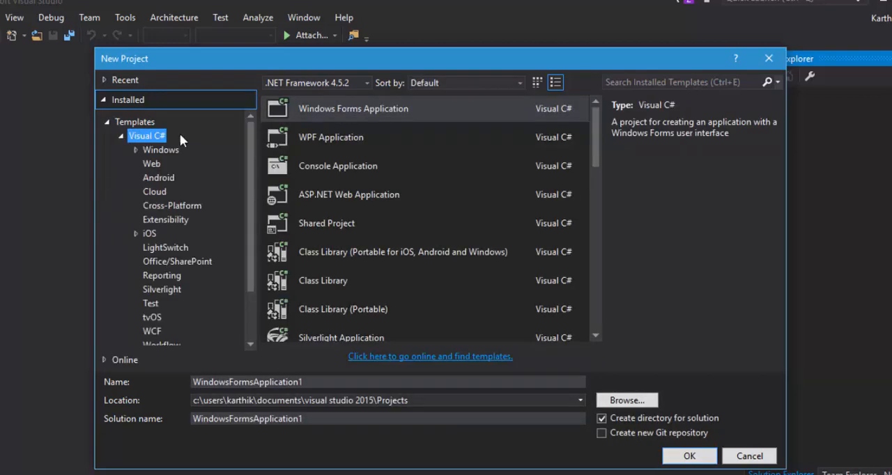
pyautogui.moveTo(171, 155)
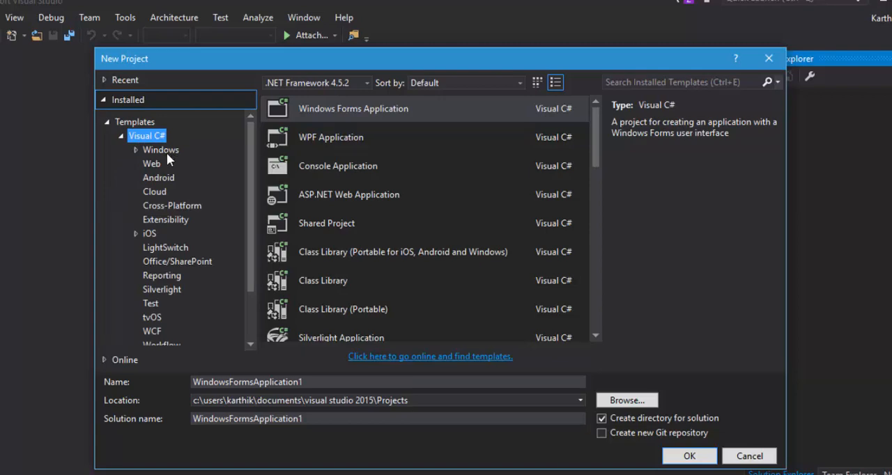
pyautogui.click(160, 149)
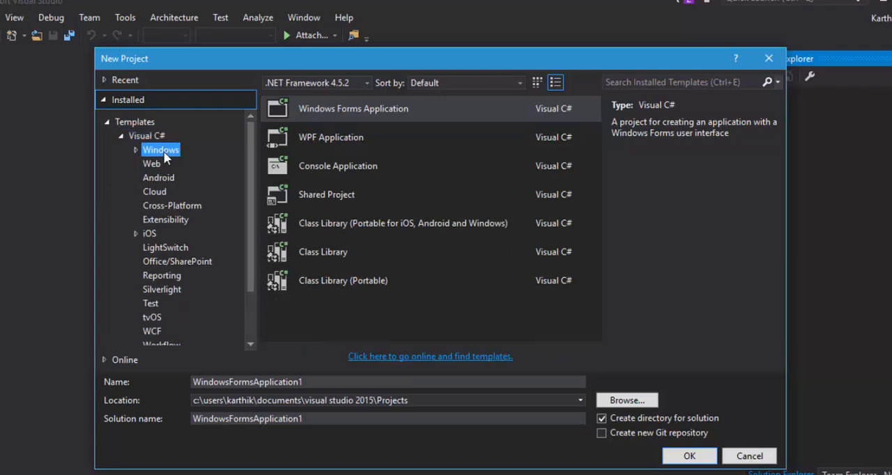
pyautogui.click(154, 191)
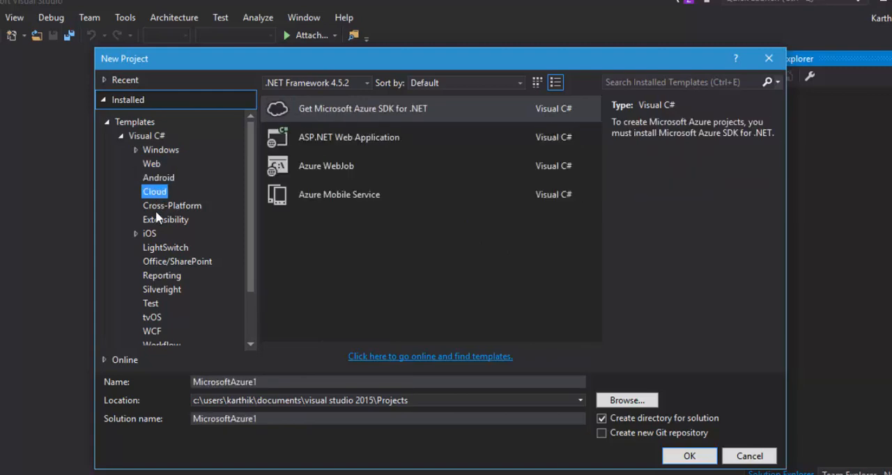
pyautogui.click(165, 218)
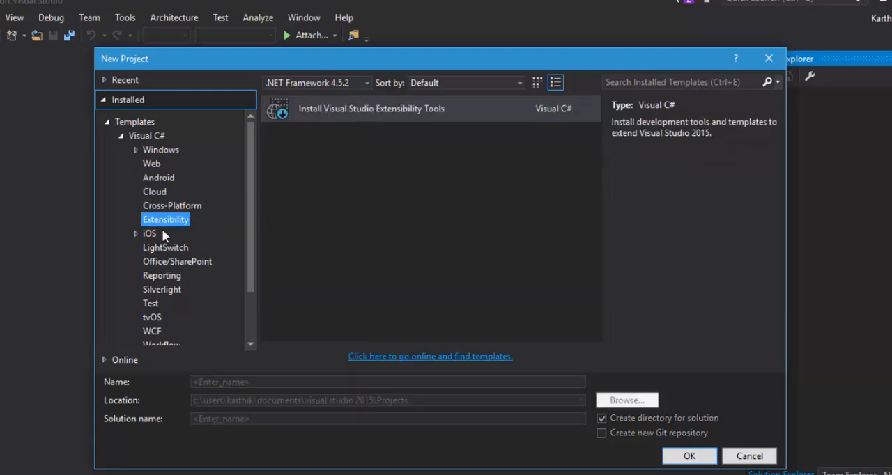
pyautogui.click(149, 234)
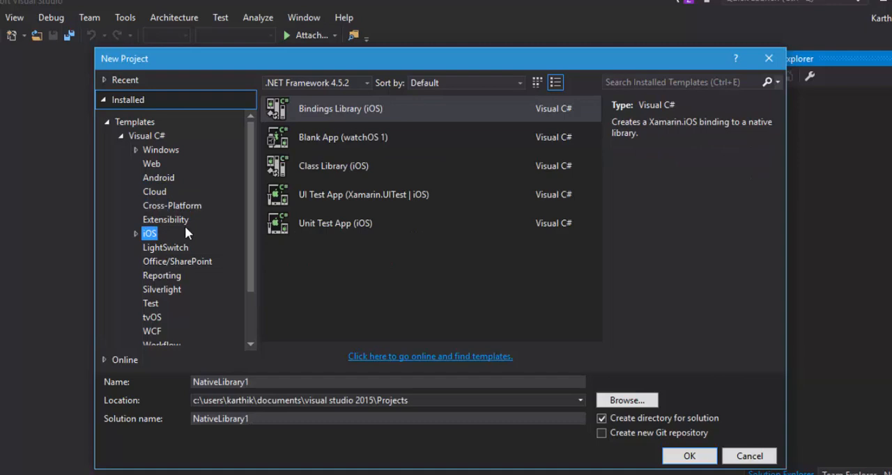
pyautogui.moveTo(157, 157)
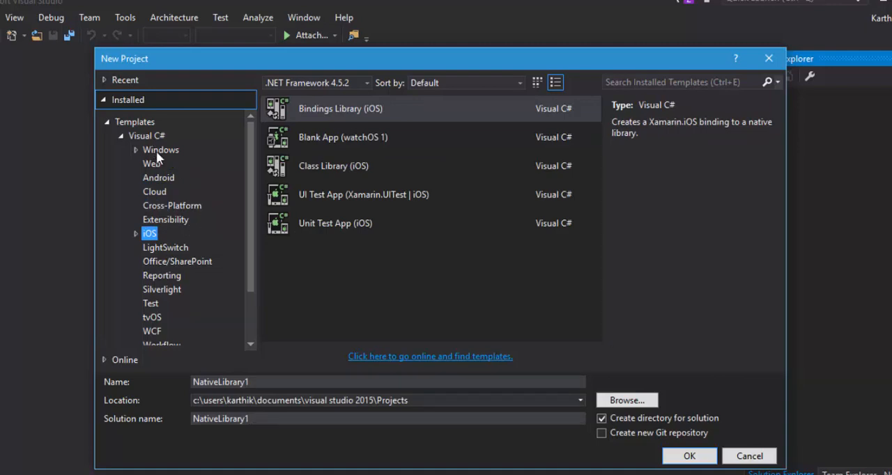
pyautogui.click(161, 150)
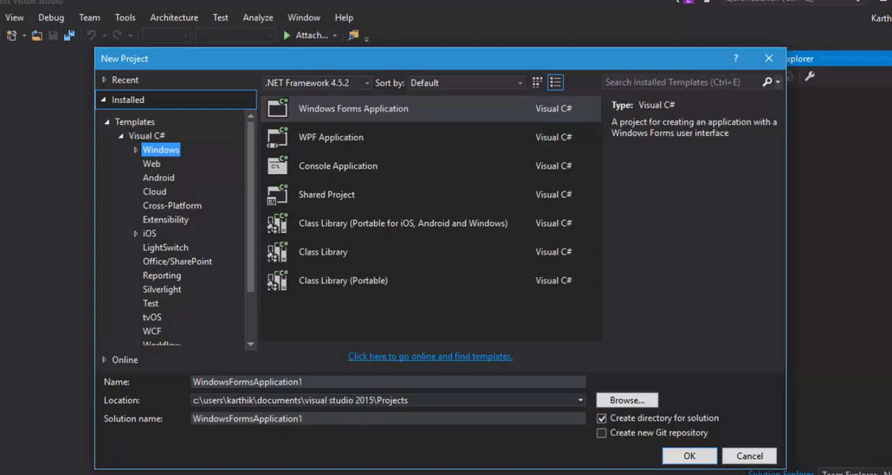
# - Select the Windows Forms Application template, named WindowsFormsApplication1
pyautogui.click(352, 108)
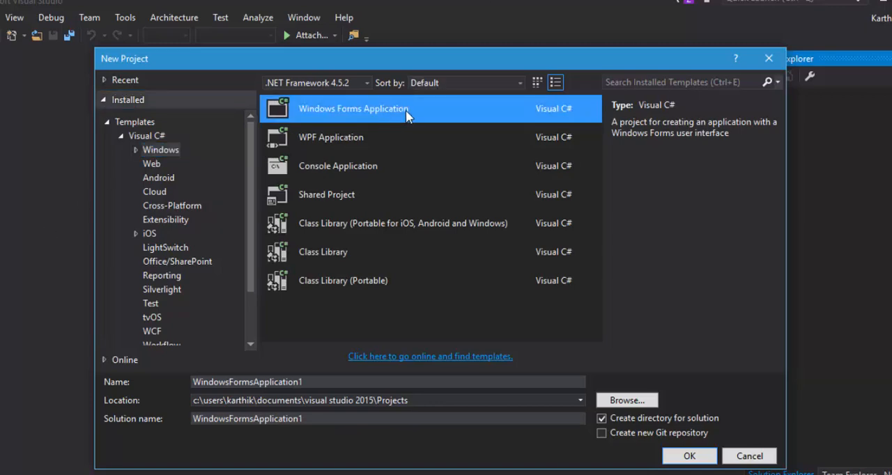
pyautogui.moveTo(402, 124)
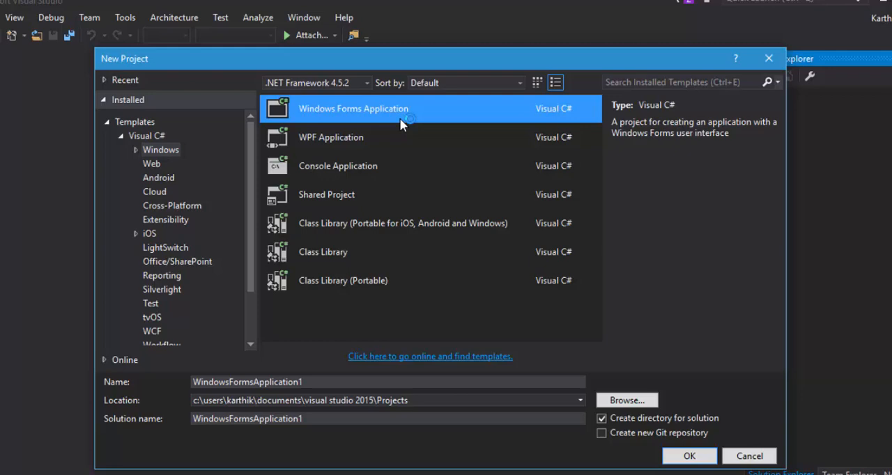
pyautogui.moveTo(367, 136)
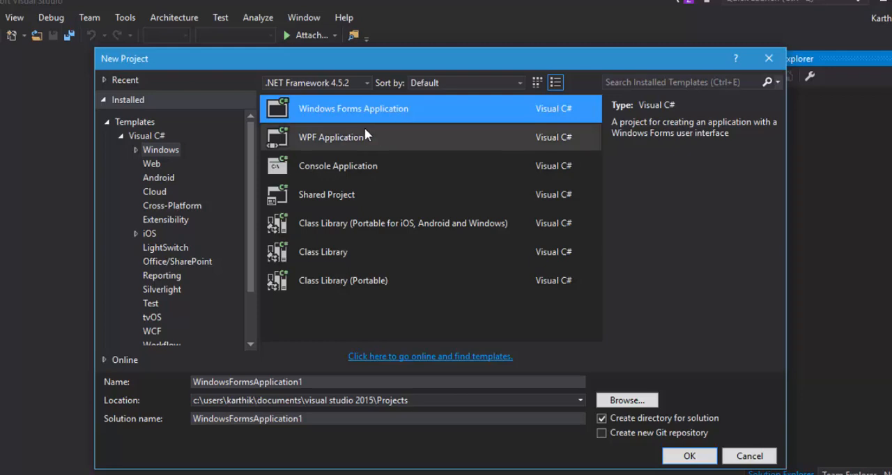
pyautogui.moveTo(388, 117)
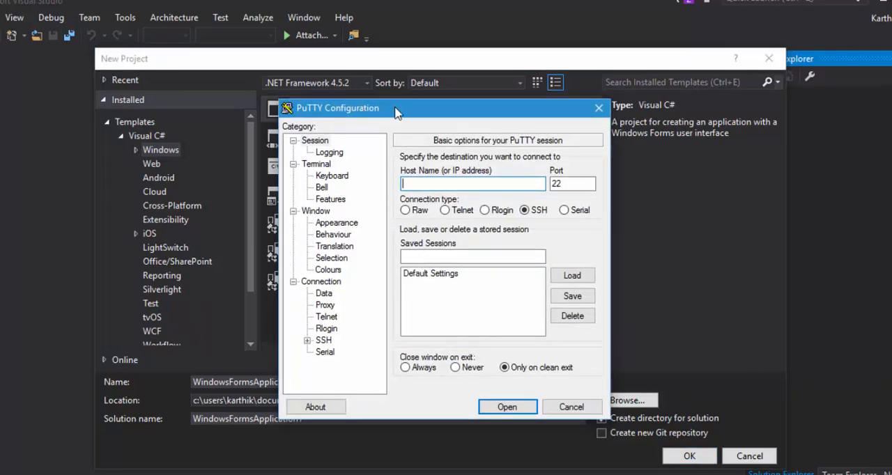
# - Drag the PuTTY Configuration window aside by its title bar
pyautogui.moveTo(394, 108); pyautogui.dragTo(348, 122)
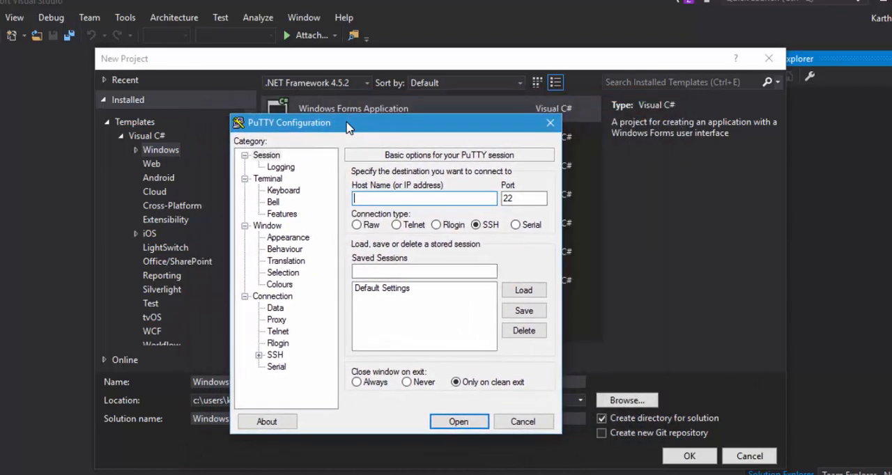
pyautogui.moveTo(349, 122); pyautogui.dragTo(390, 127)
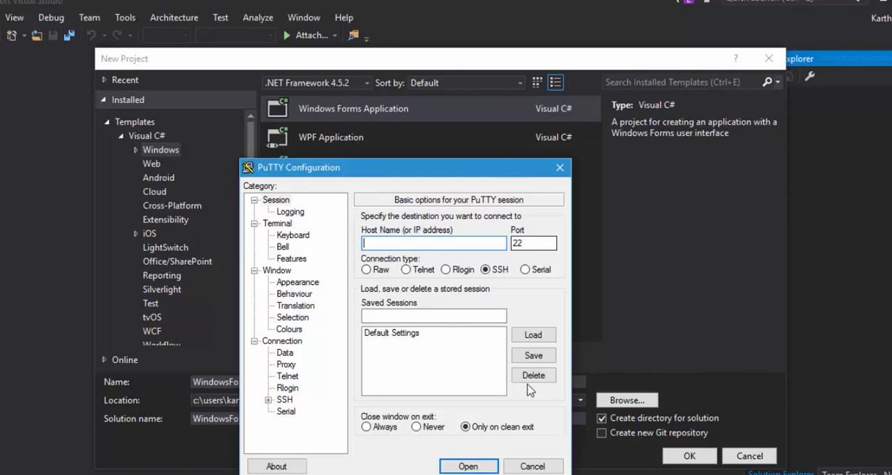
pyautogui.moveTo(337, 112)
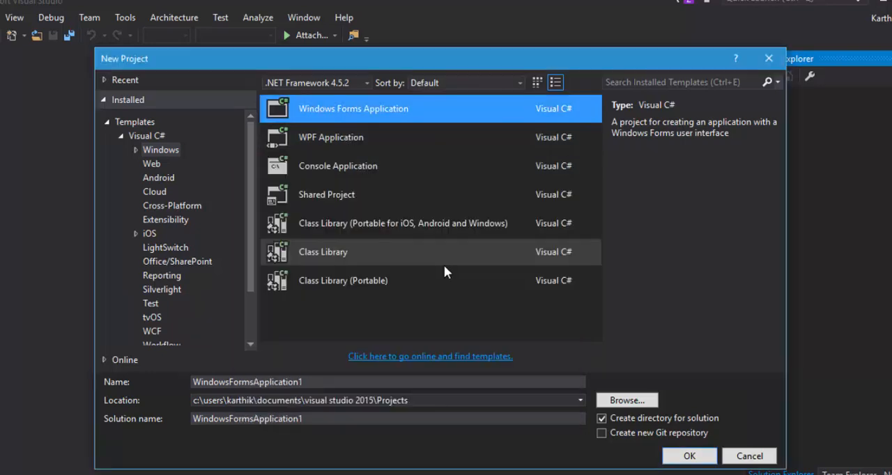
pyautogui.moveTo(397, 137)
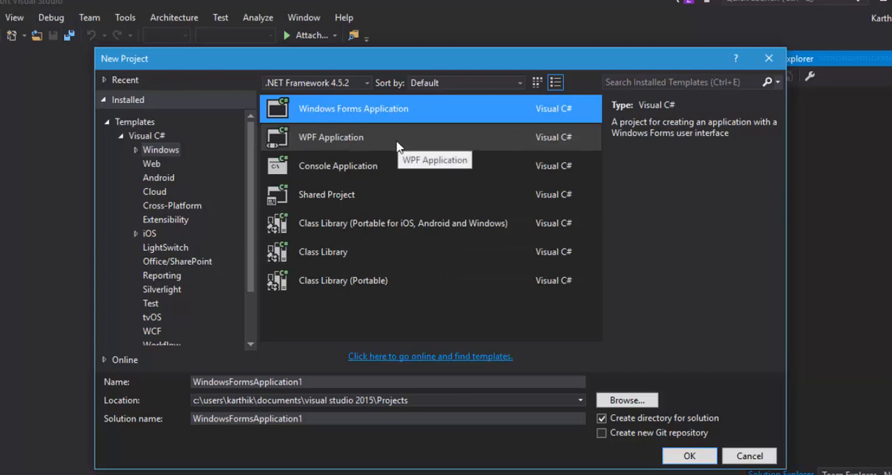
# - Try WPF Application, then settle on the Console Application template (ConsoleApplication1)
pyautogui.click(331, 137)
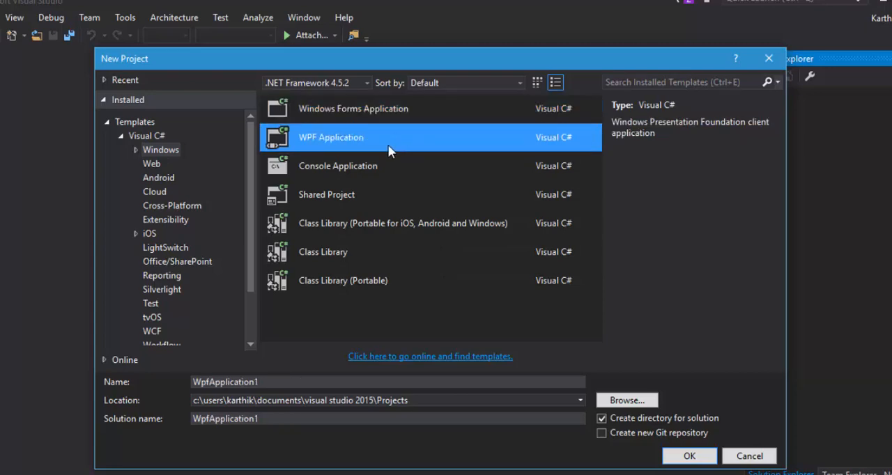
pyautogui.moveTo(360, 146)
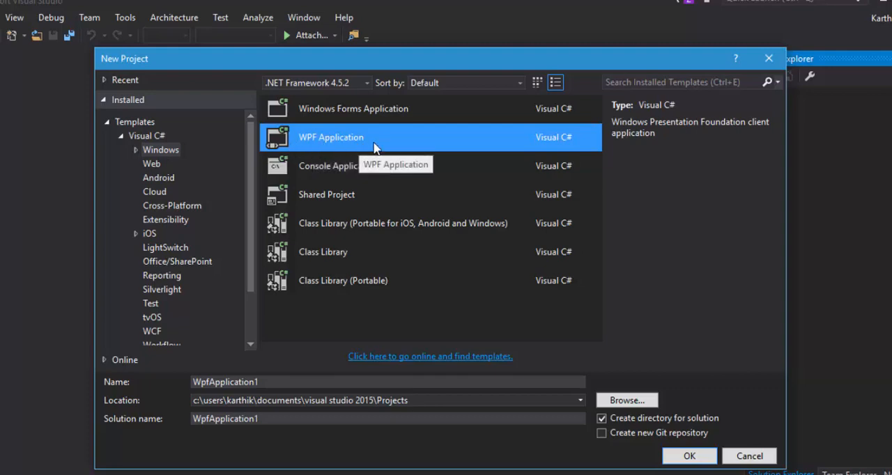
pyautogui.moveTo(349, 154)
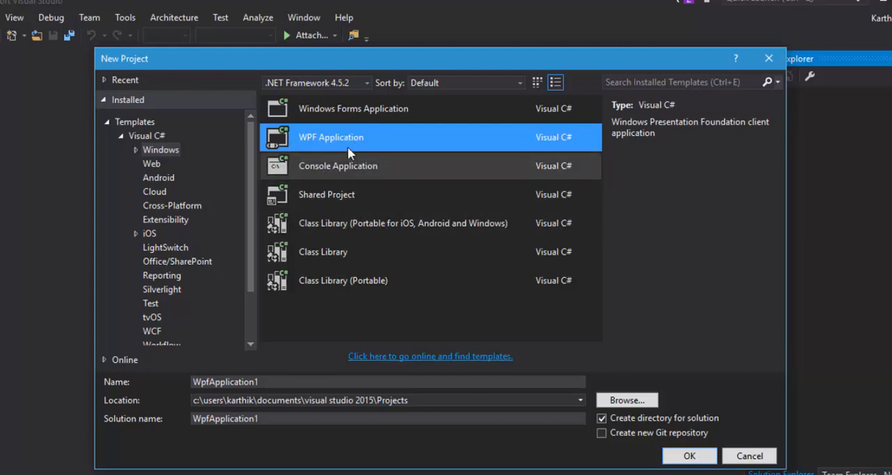
pyautogui.click(337, 166)
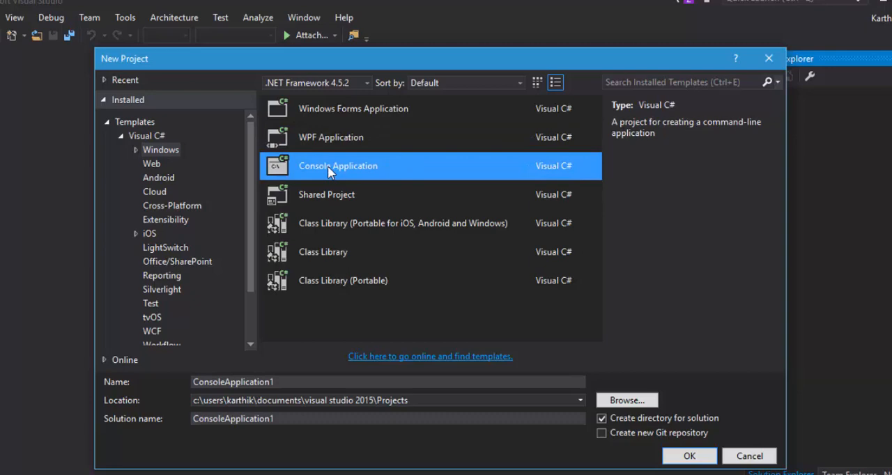
pyautogui.moveTo(282, 315)
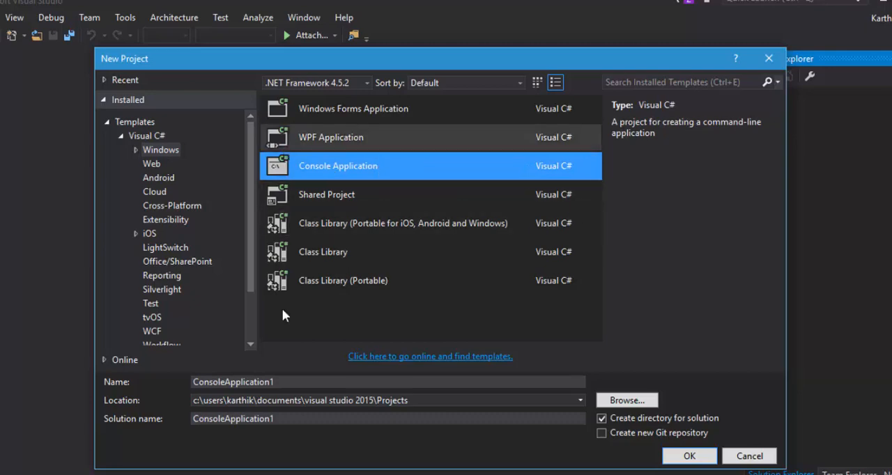
pyautogui.moveTo(714, 134)
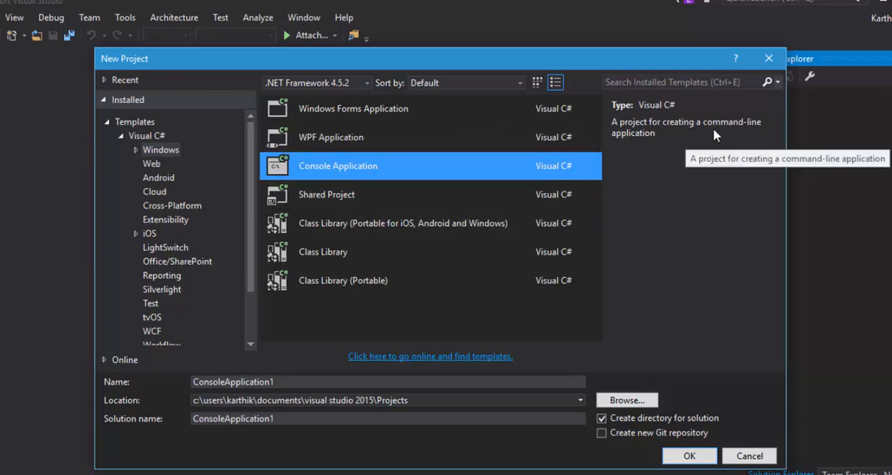
pyautogui.moveTo(372, 174)
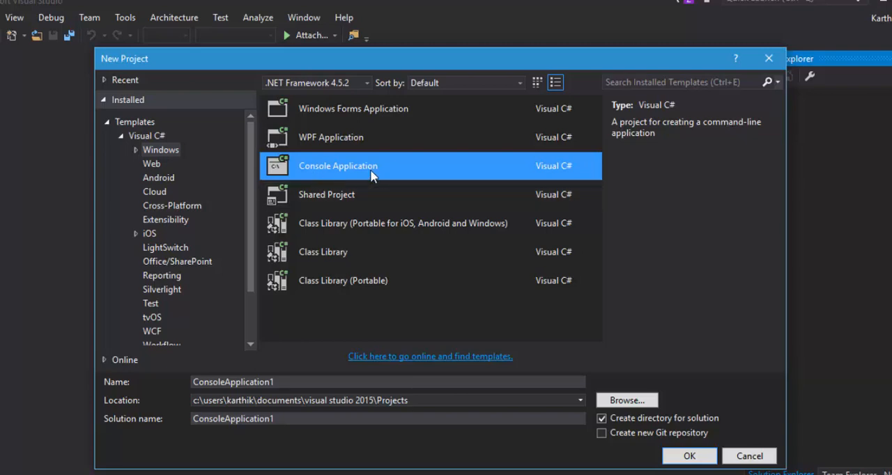
pyautogui.moveTo(341, 204)
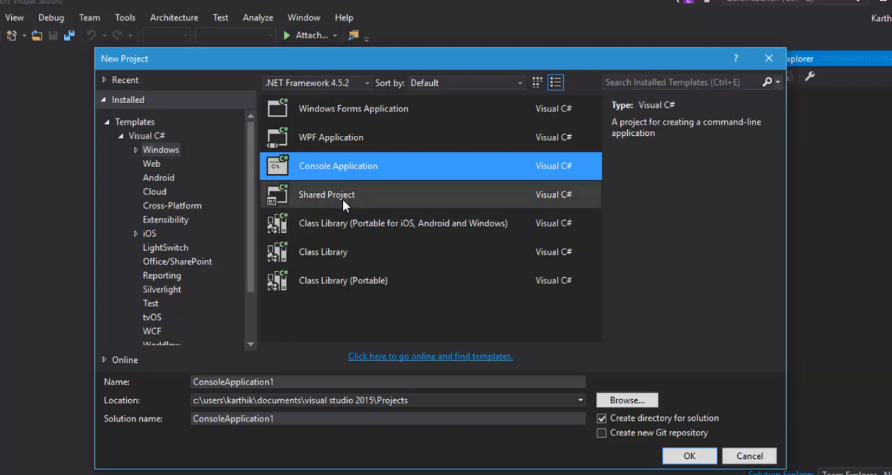
pyautogui.moveTo(322, 322)
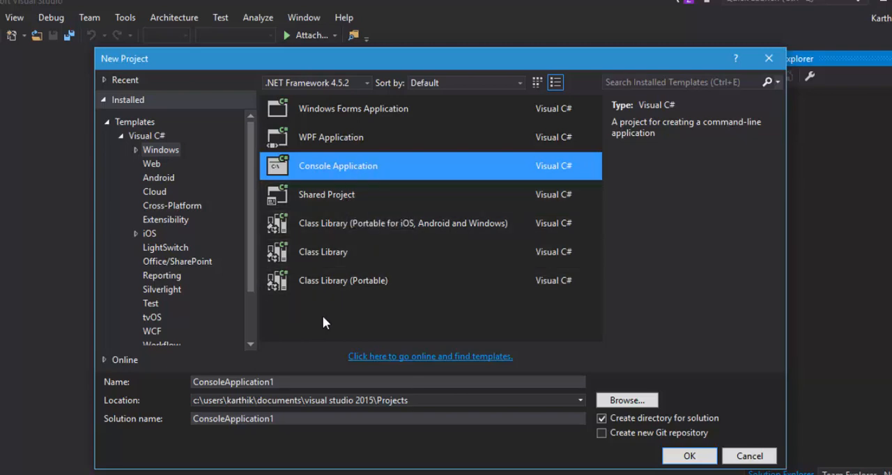
# - Select the Class Library template, then view the Visual C# Web templates
pyautogui.click(323, 252)
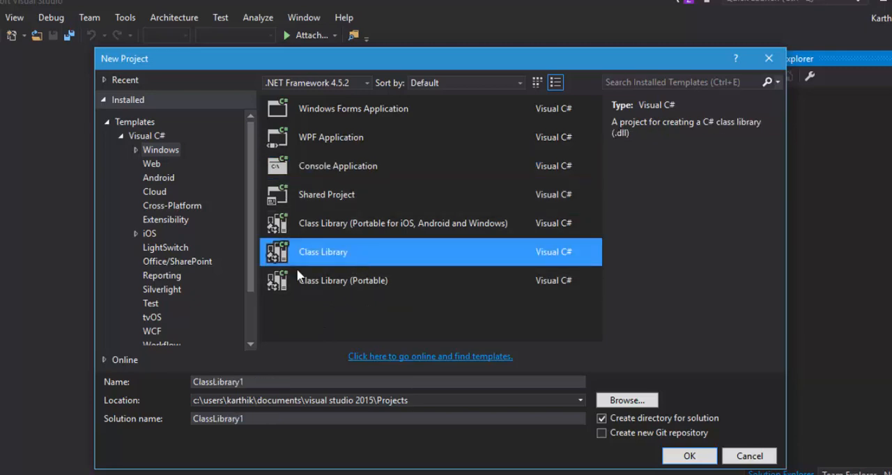
pyautogui.moveTo(342, 271)
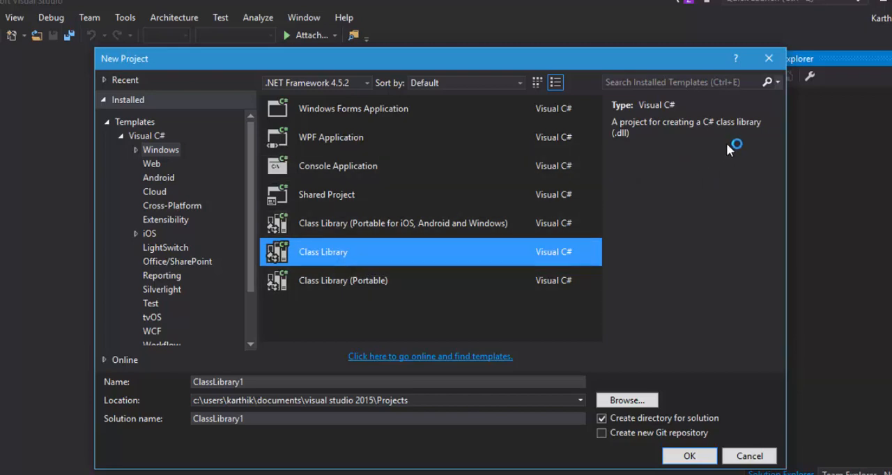
pyautogui.moveTo(627, 129)
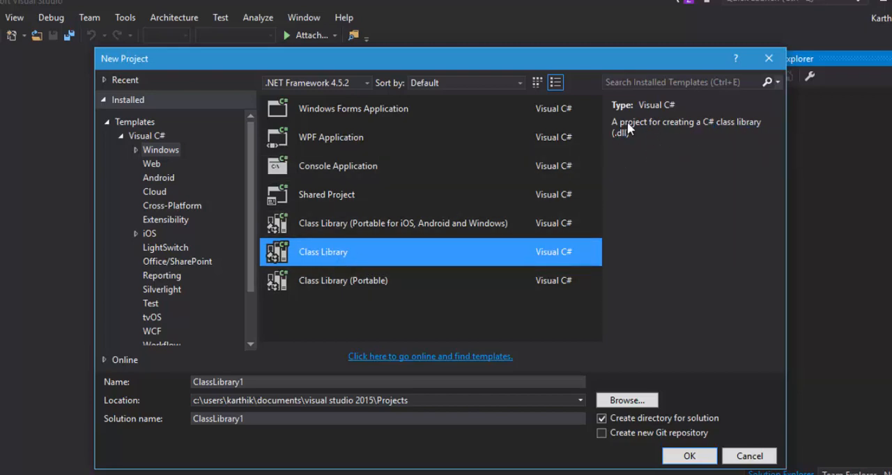
pyautogui.moveTo(615, 156)
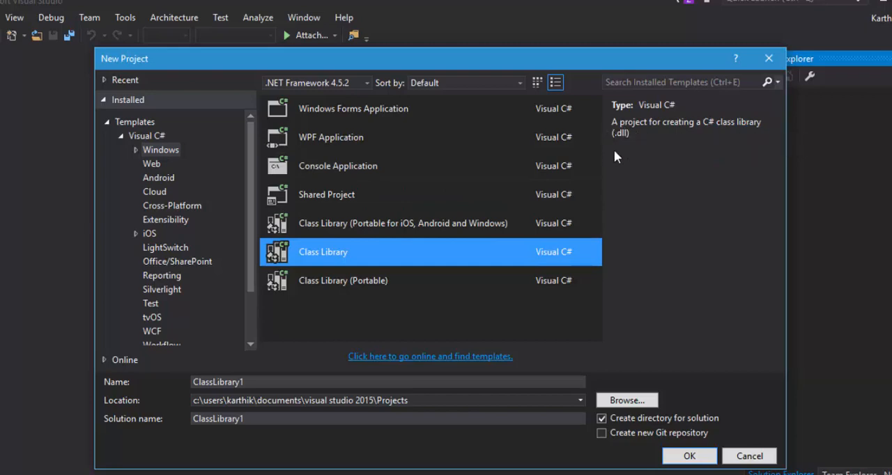
pyautogui.moveTo(649, 160)
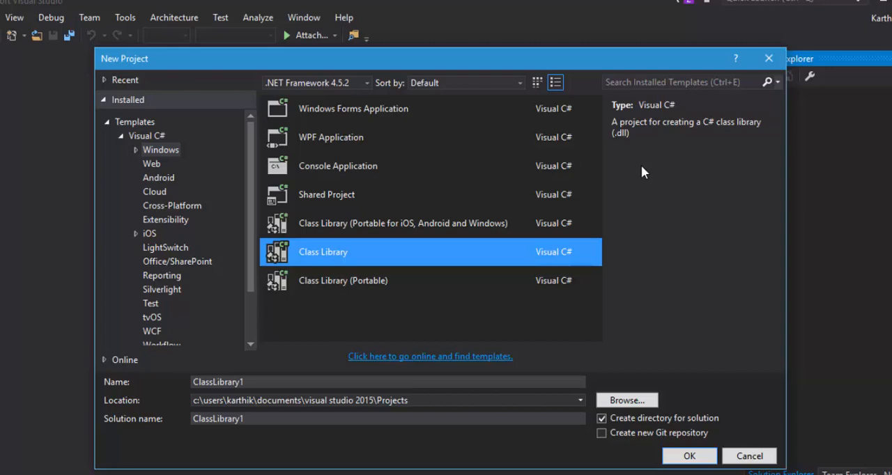
pyautogui.moveTo(632, 157)
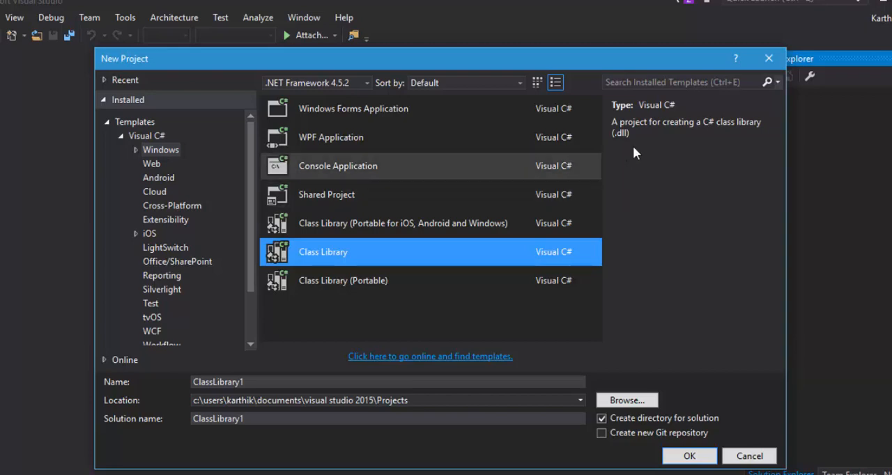
pyautogui.moveTo(367, 252)
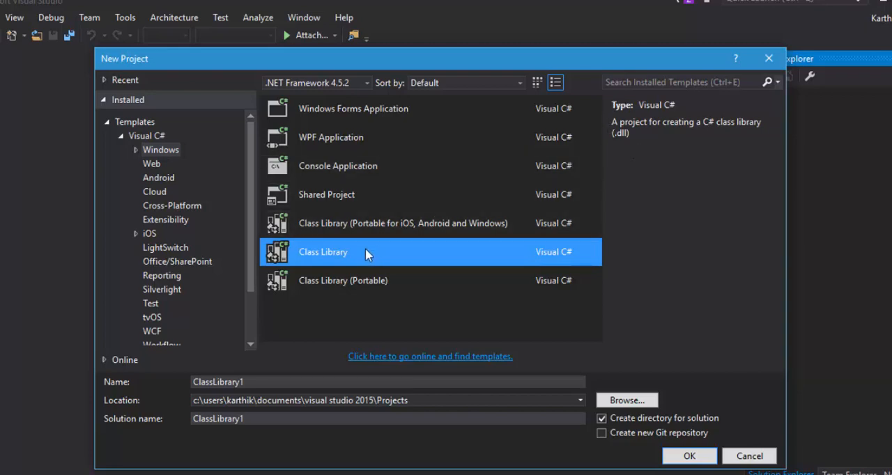
pyautogui.moveTo(333, 260)
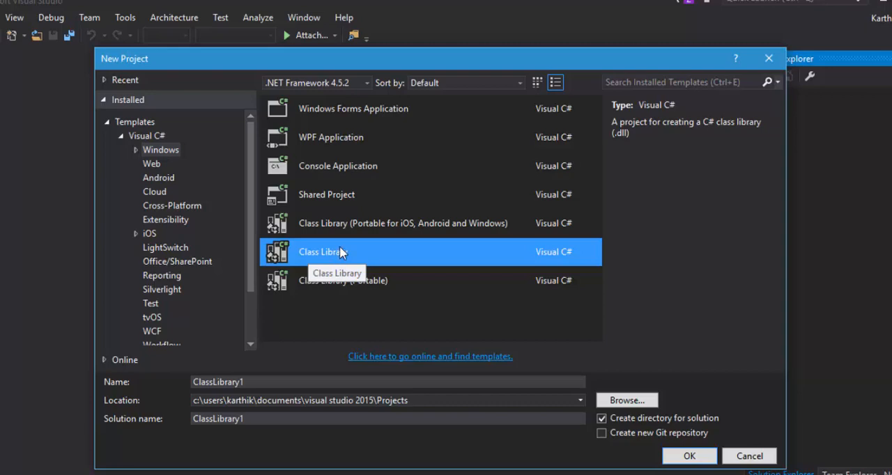
pyautogui.moveTo(275, 195)
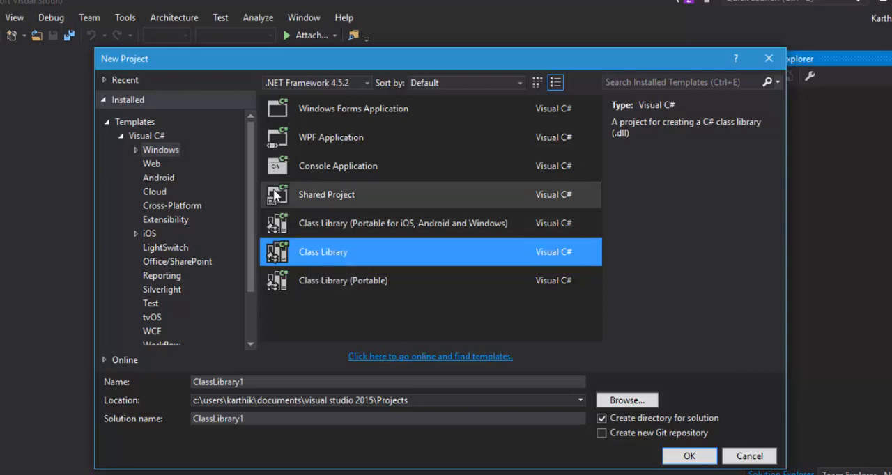
pyautogui.click(151, 163)
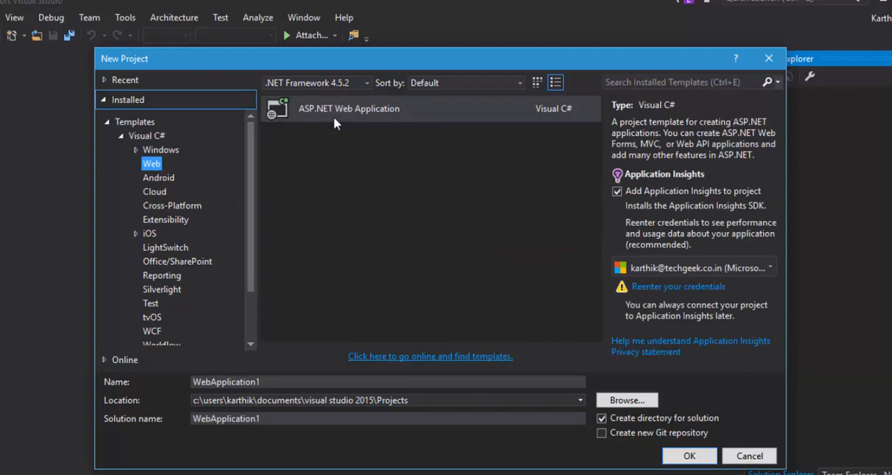
pyautogui.moveTo(305, 111)
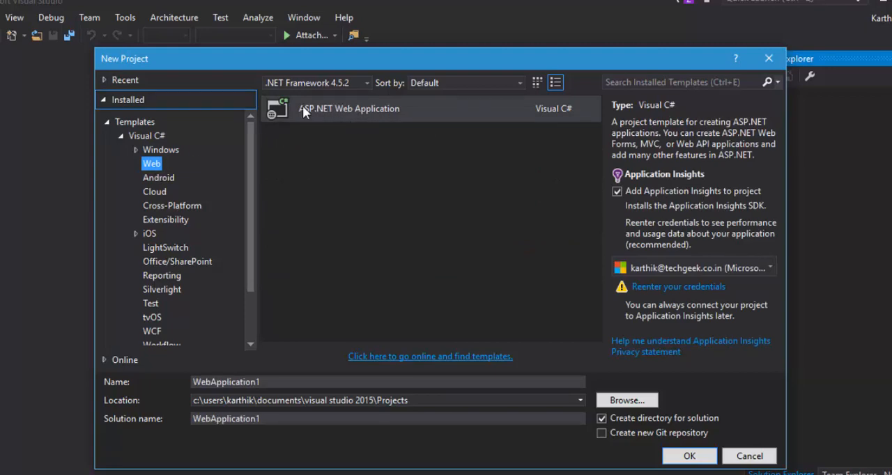
pyautogui.moveTo(330, 127)
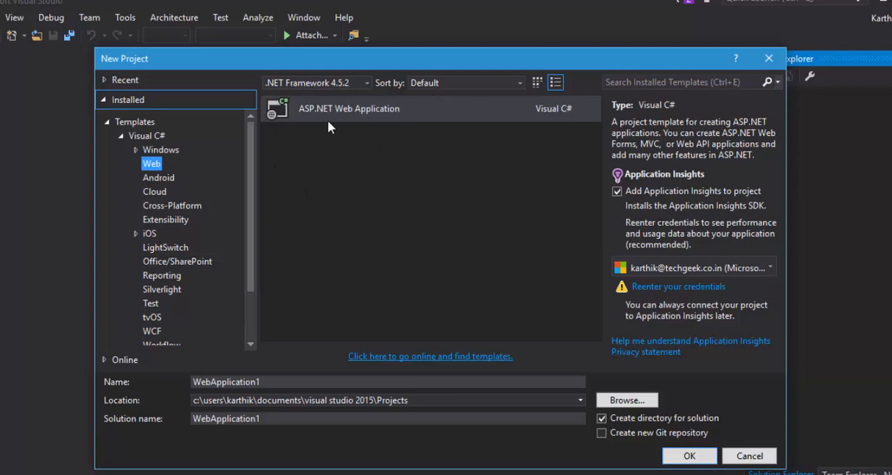
pyautogui.moveTo(349, 139)
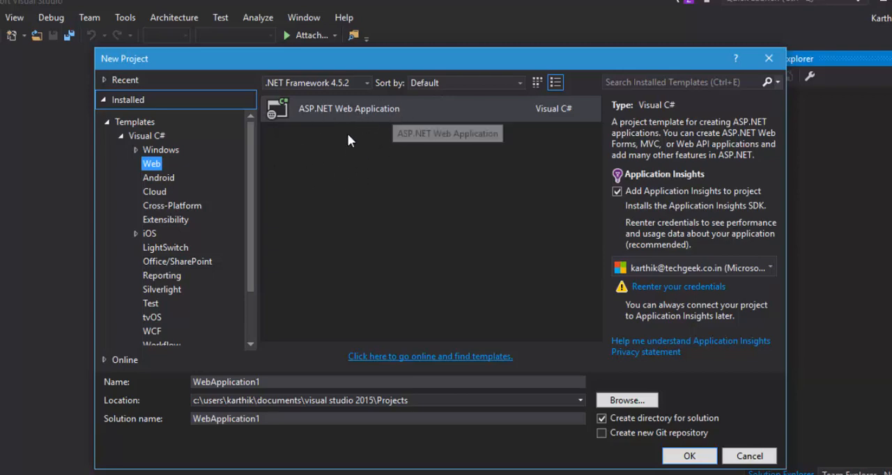
# - Browse the Android, Cloud, Extensibility and iOS templates, ending on Visual C# Windows
pyautogui.click(158, 177)
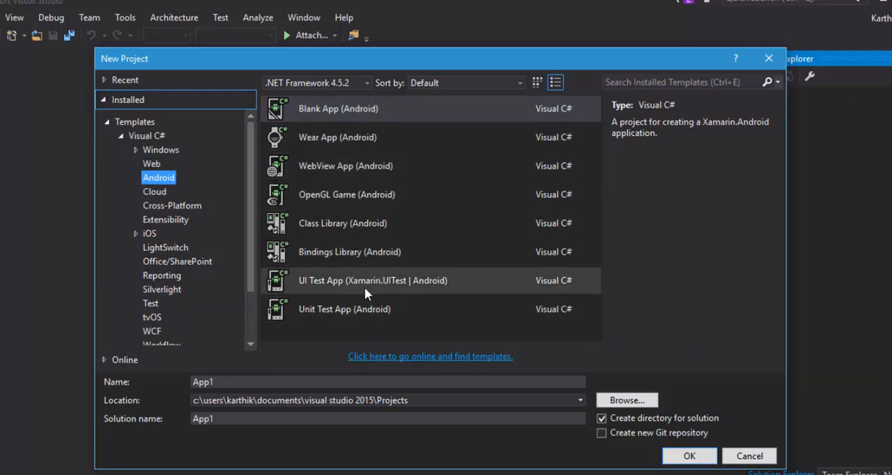
pyautogui.click(154, 191)
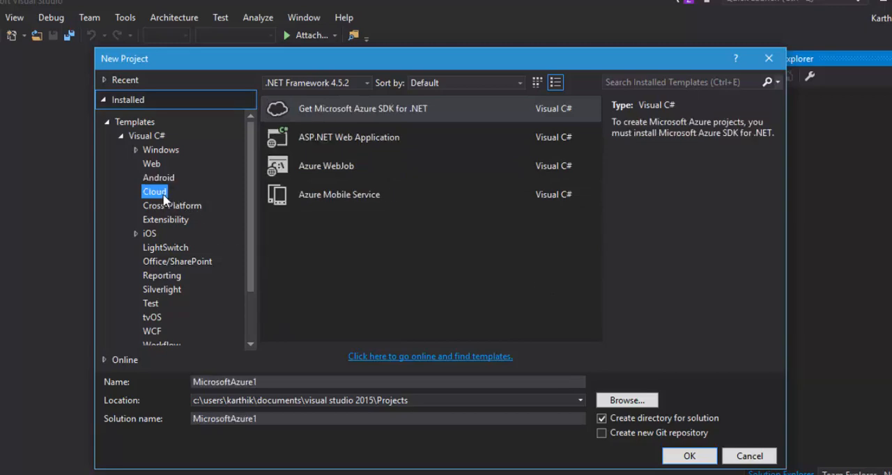
pyautogui.click(166, 219)
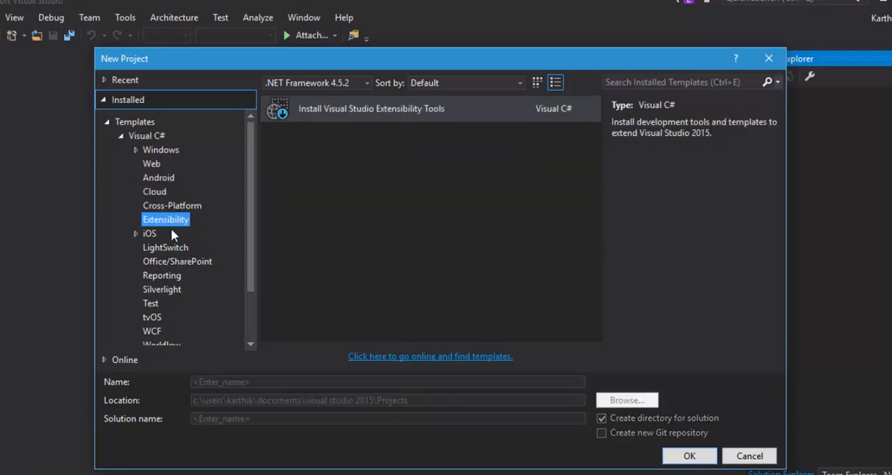
pyautogui.click(149, 234)
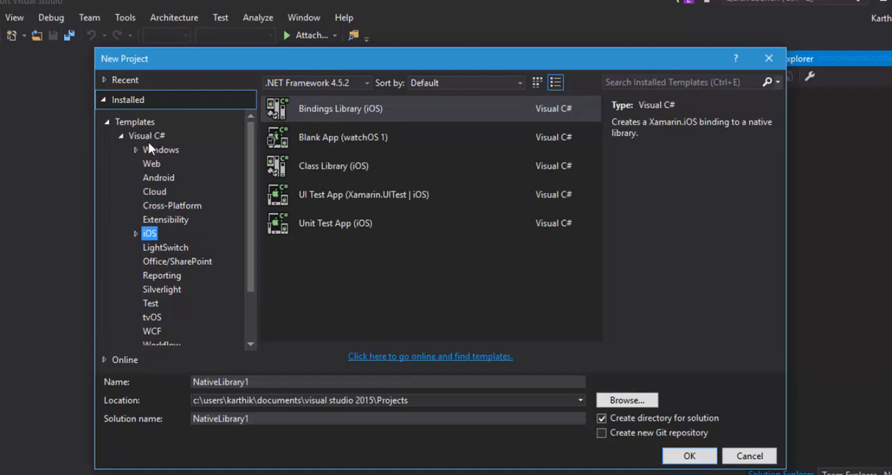
pyautogui.moveTo(142, 182)
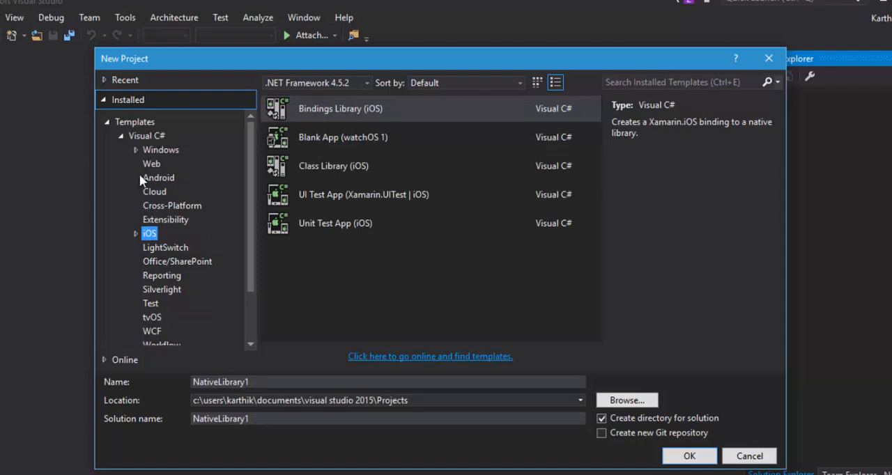
pyautogui.moveTo(161, 157)
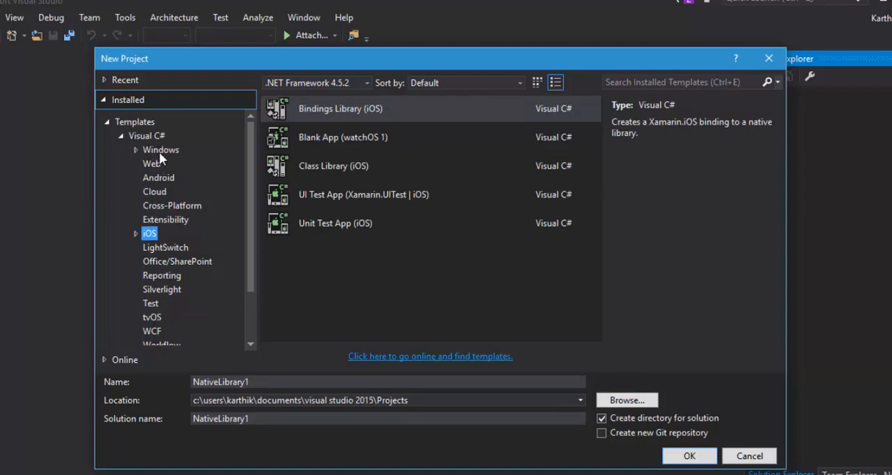
pyautogui.click(161, 150)
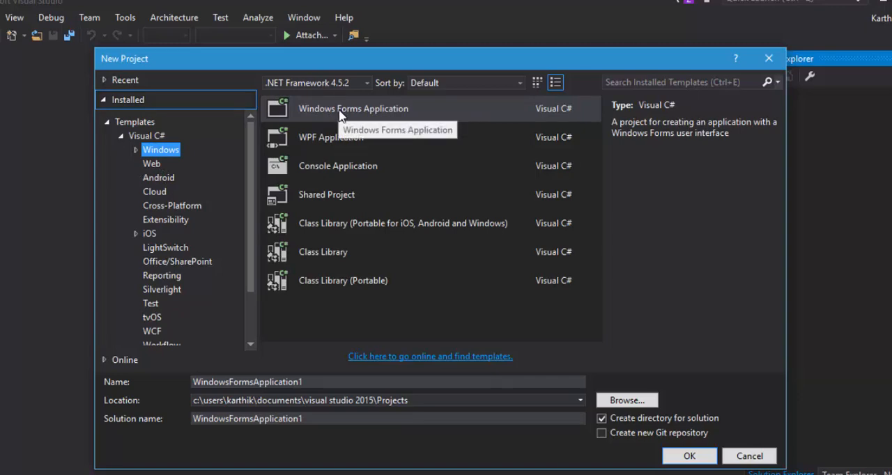
# - Select Console Application and put the cursor in the Solution name field
pyautogui.click(338, 166)
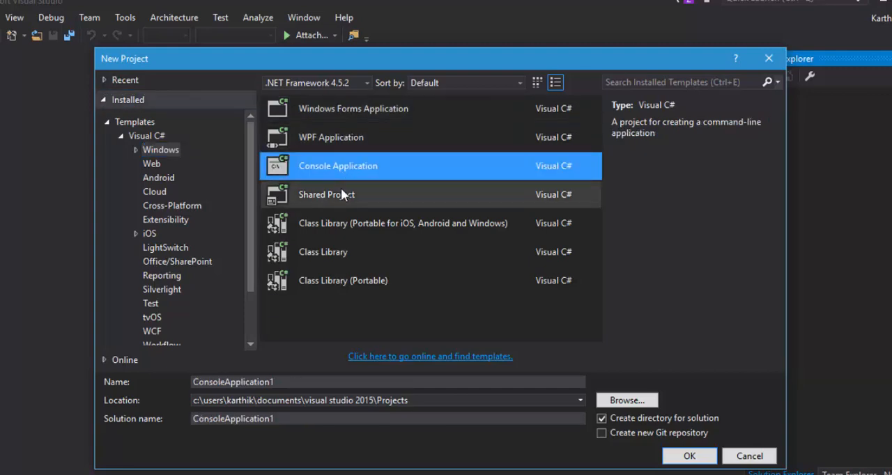
pyautogui.moveTo(348, 170)
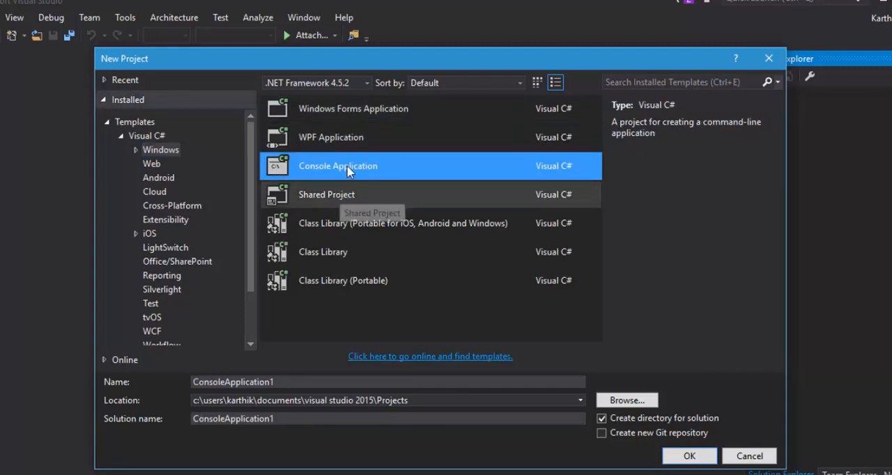
pyautogui.moveTo(417, 169)
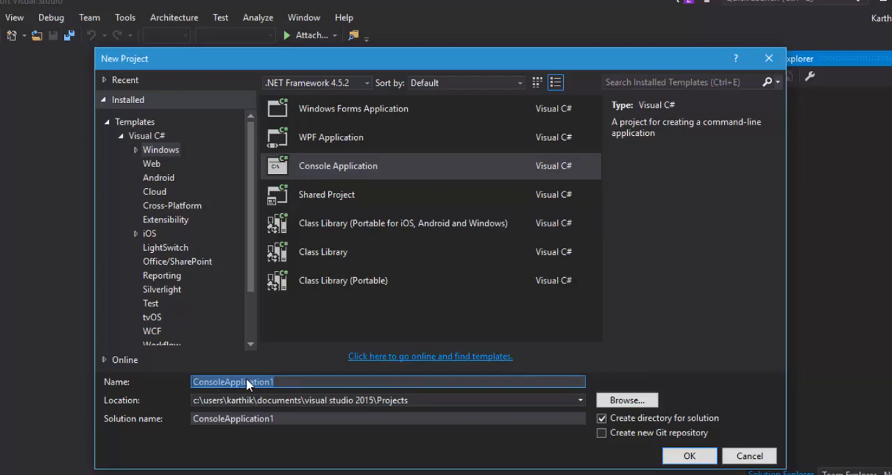
pyautogui.moveTo(159, 410)
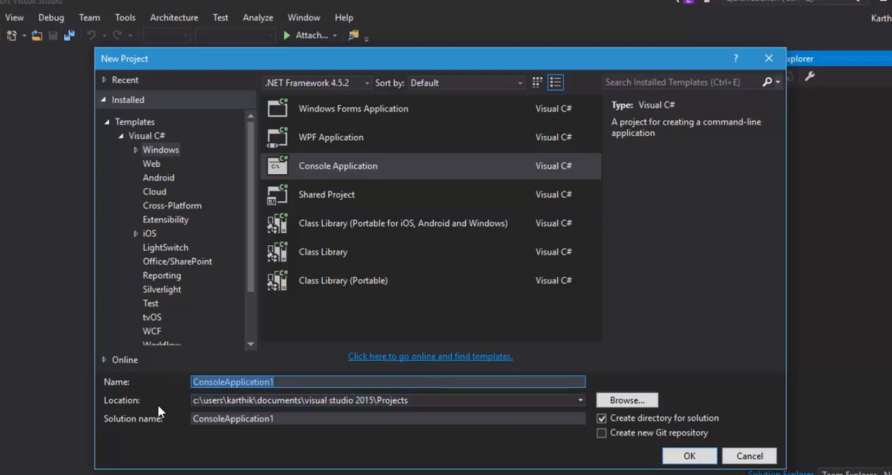
pyautogui.click(383, 400)
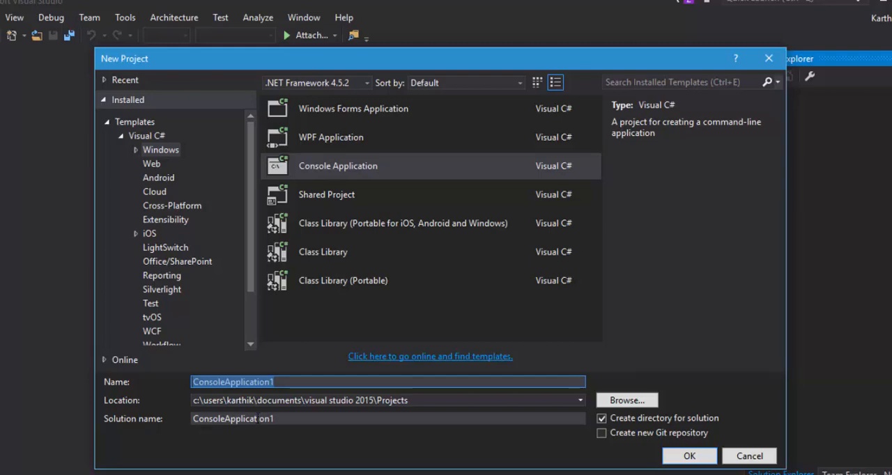
pyautogui.moveTo(259, 416)
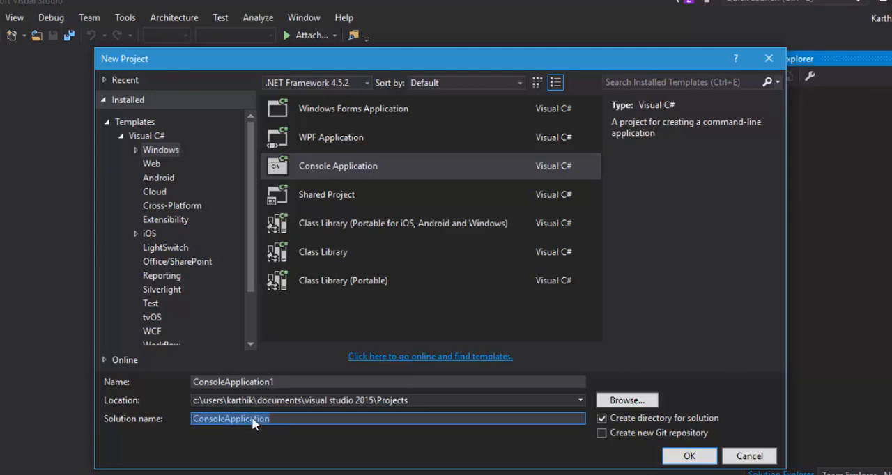
# - Finish the ConsoleApplication solution name and name the project CSharpBasic
pyautogui.press('BackSpace')
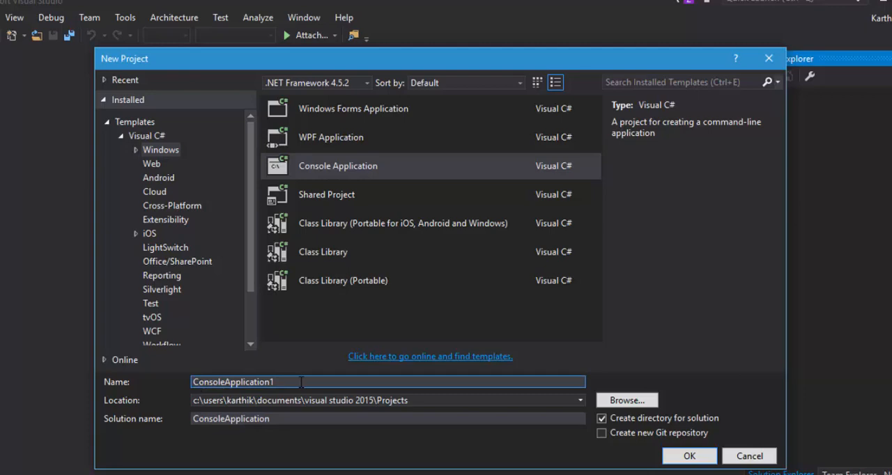
pyautogui.tripleClick(244, 381)
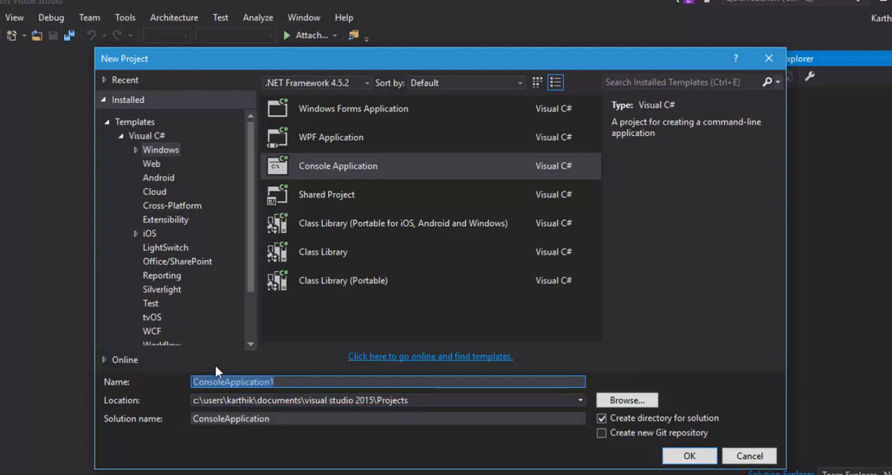
pyautogui.moveTo(294, 384)
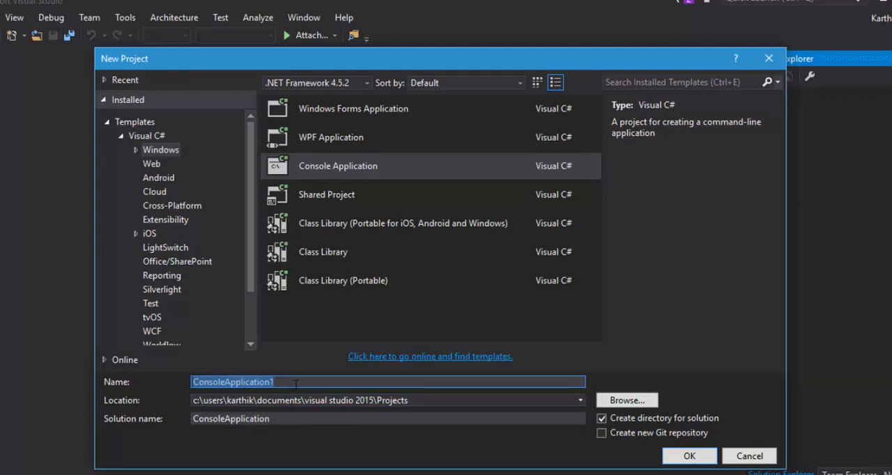
pyautogui.write('CShar')
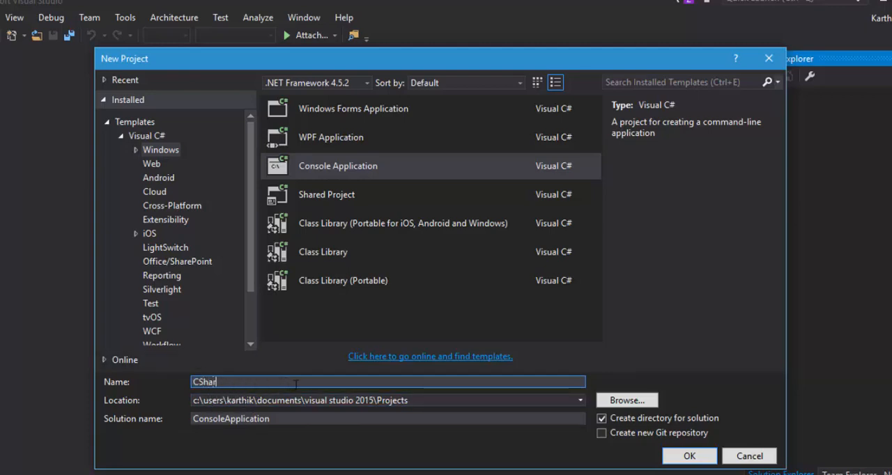
pyautogui.write('pBasic')
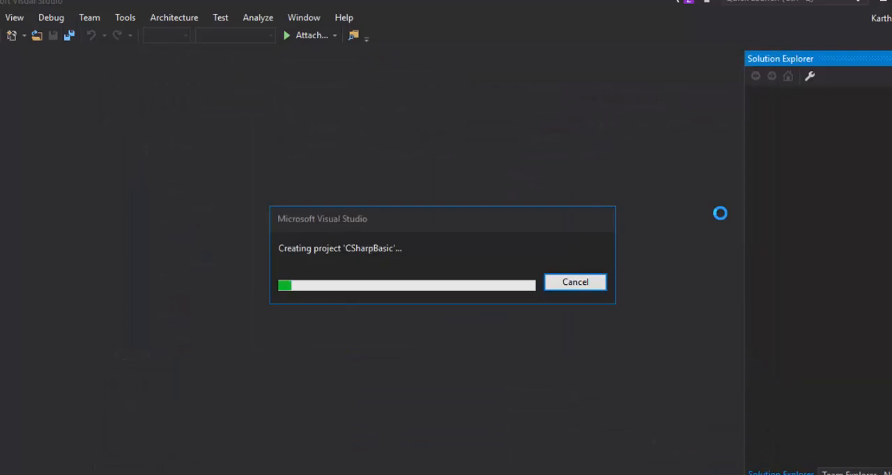
pyautogui.moveTo(223, 214)
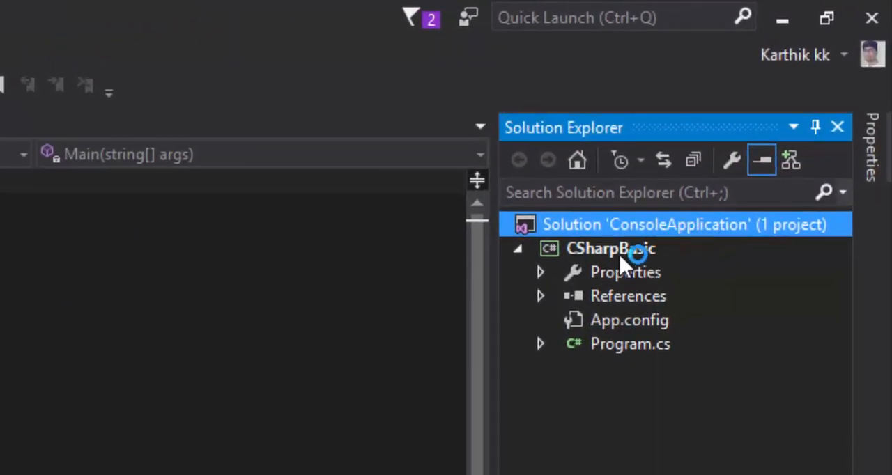
# - Collapse and re-expand the CSharpBasic project, then select Program.cs
pyautogui.click(518, 248)
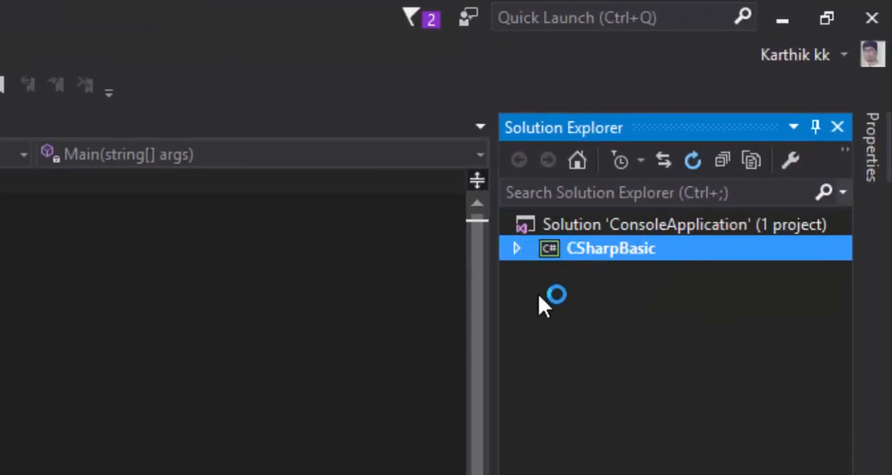
pyautogui.click(517, 248)
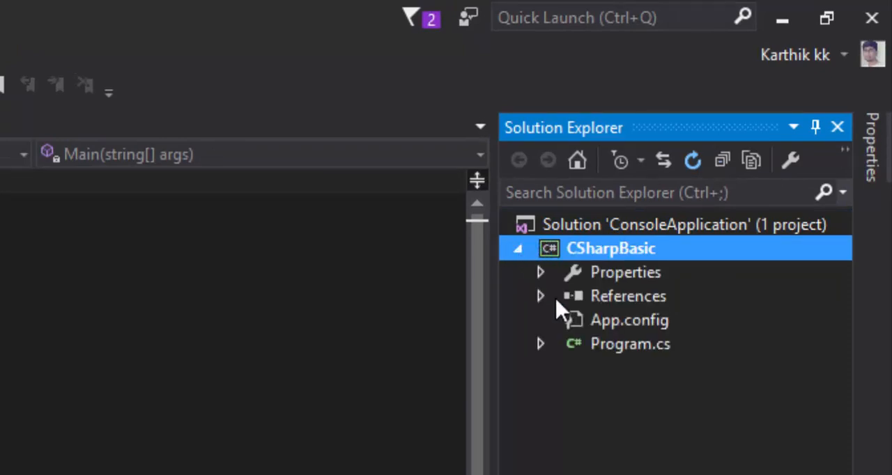
pyautogui.moveTo(631, 258)
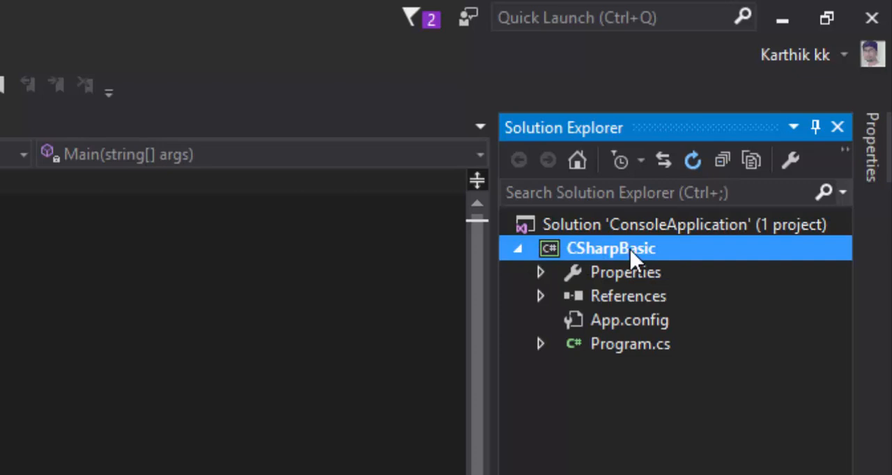
pyautogui.moveTo(603, 289)
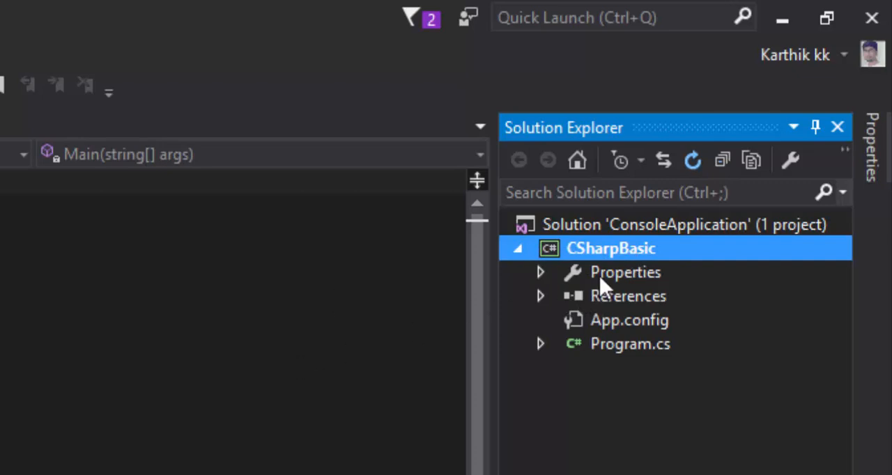
pyautogui.click(627, 295)
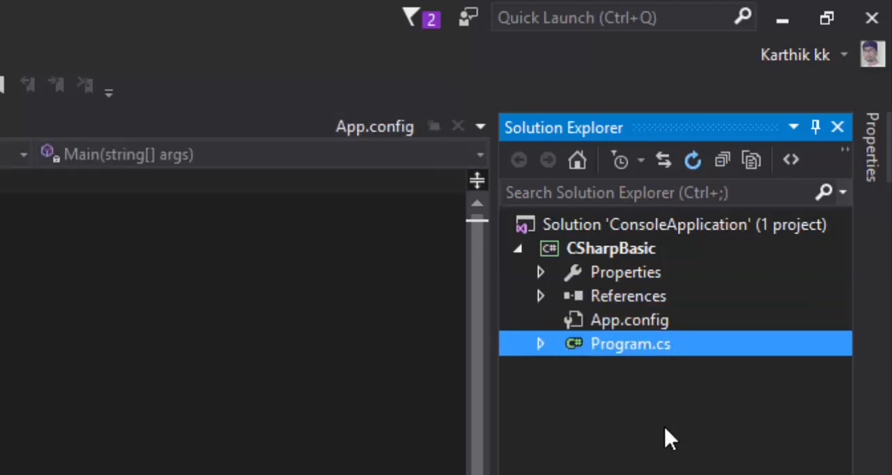
pyautogui.moveTo(317, 464)
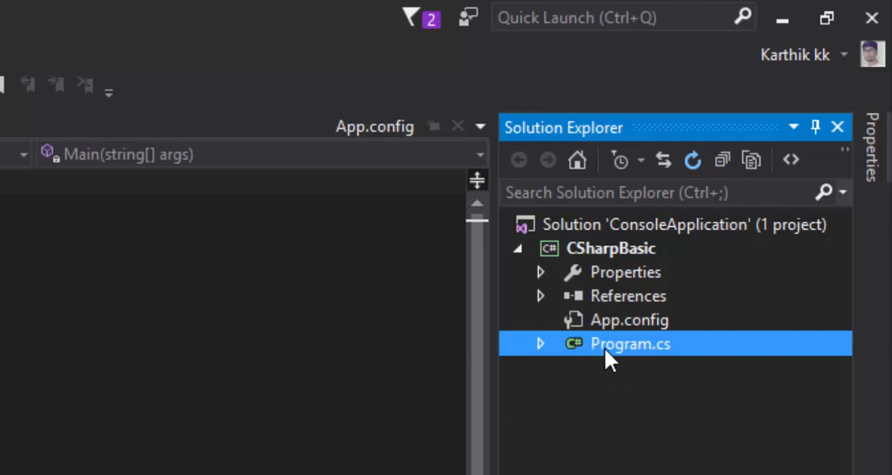
pyautogui.moveTo(587, 366)
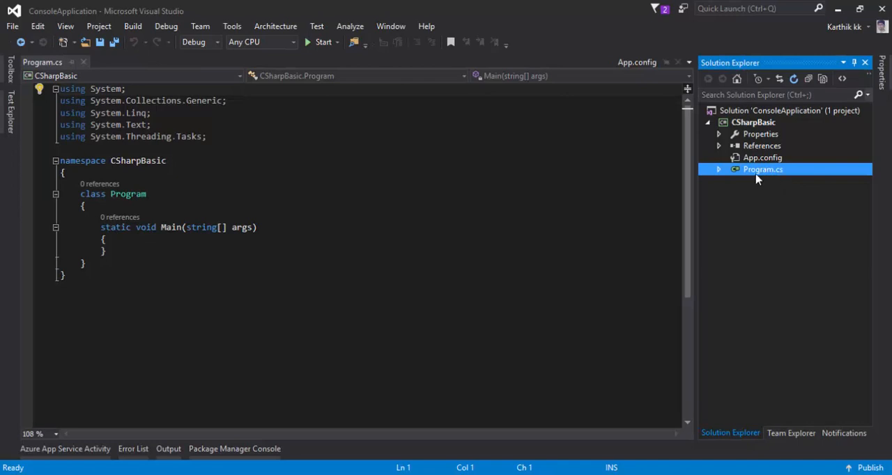
pyautogui.moveTo(757, 178)
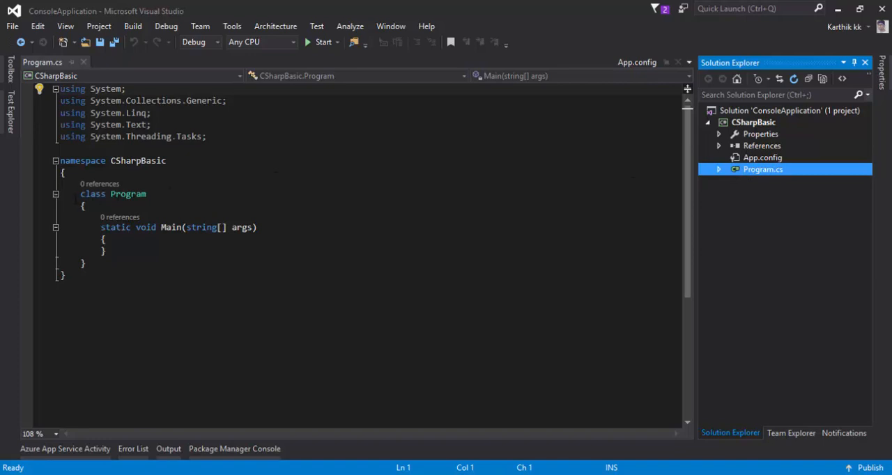
pyautogui.moveTo(80, 193); pyautogui.dragTo(83, 263)
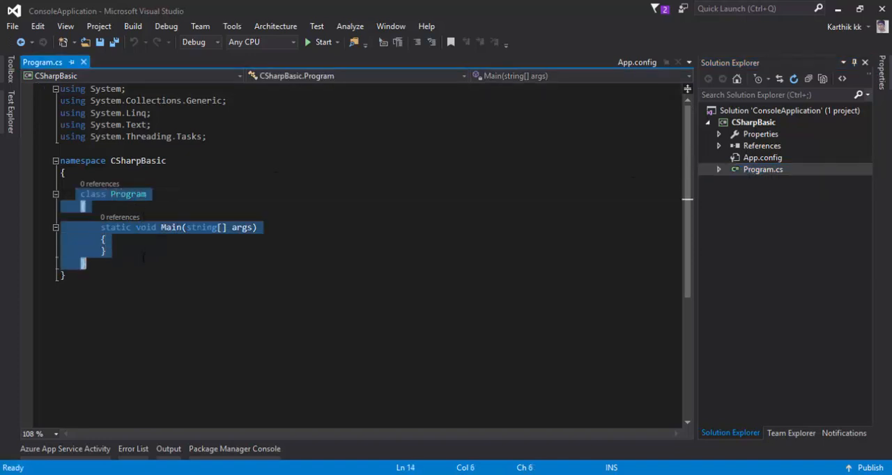